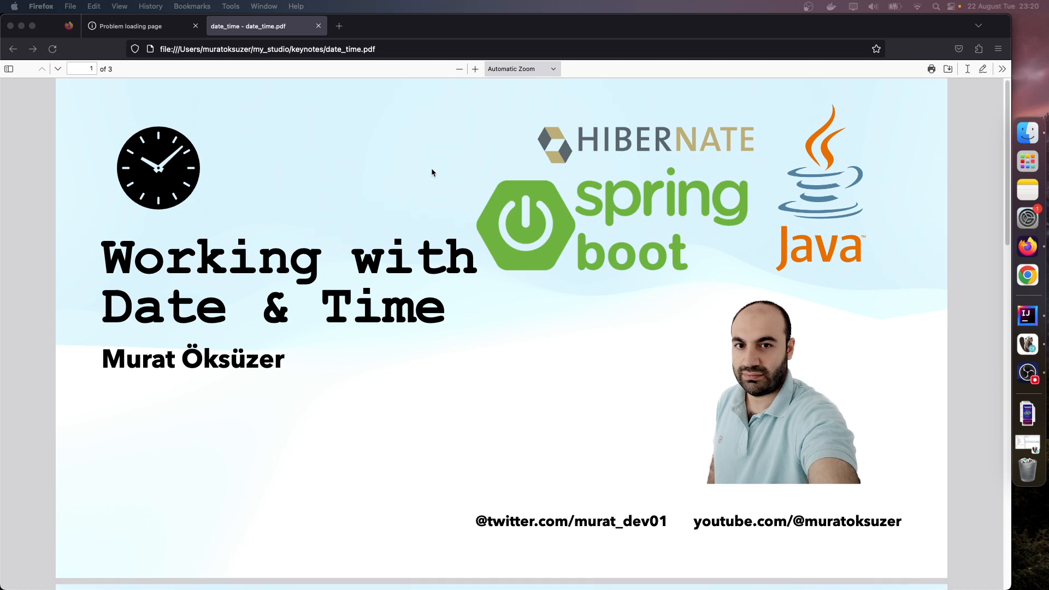
Scroll the Date & Time PDF from the title slide to the Outline slide on page 2
{"action": "scroll", "scroll_direction": "down", "scroll_amount": 3}
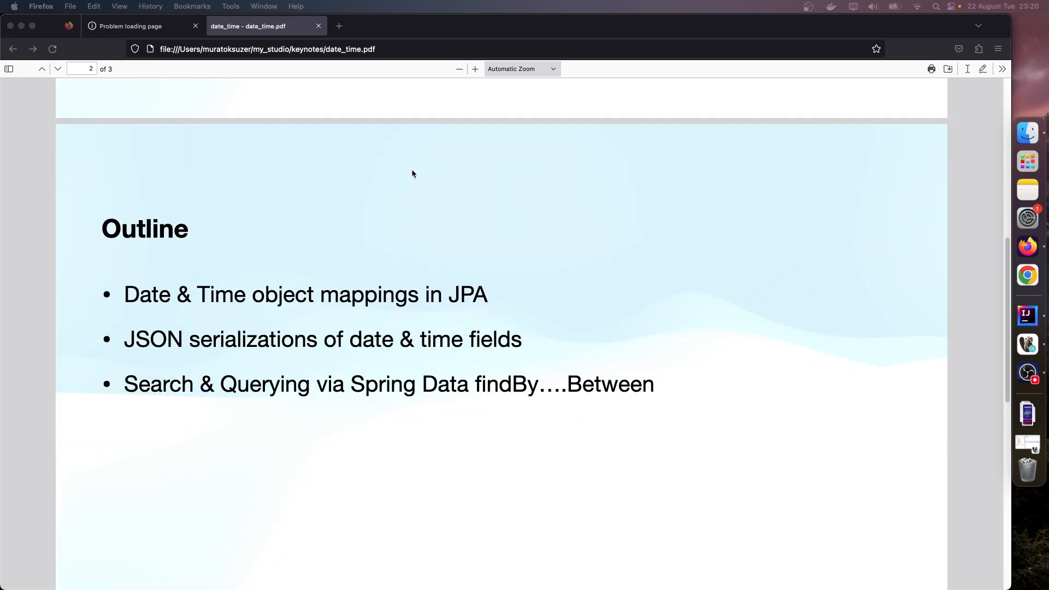
{"action": "scroll", "scroll_direction": "down", "scroll_amount": 3}
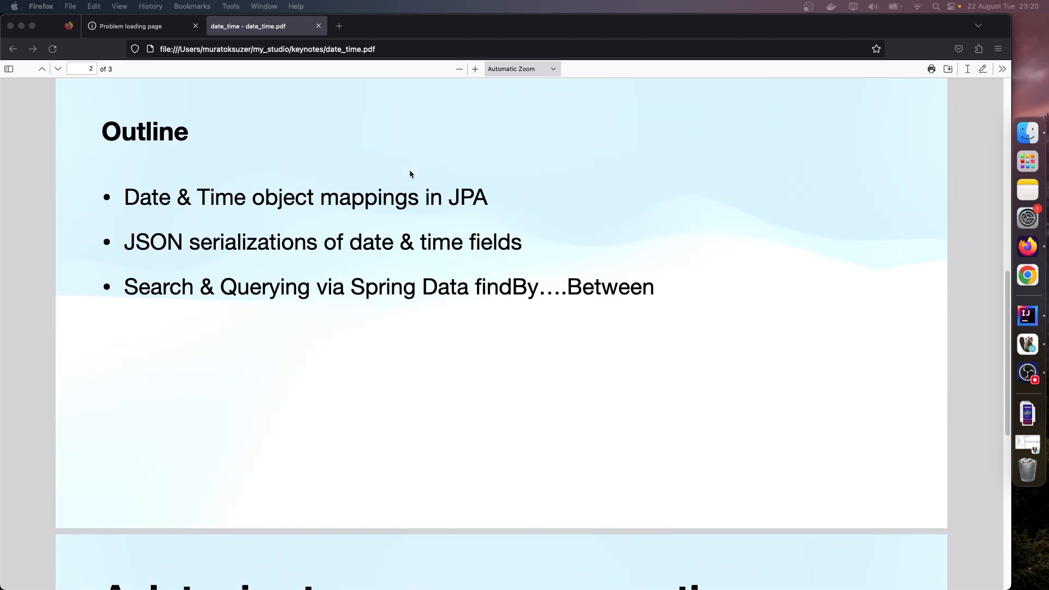
{"action": "mouse_move", "coordinate": [474, 199]}
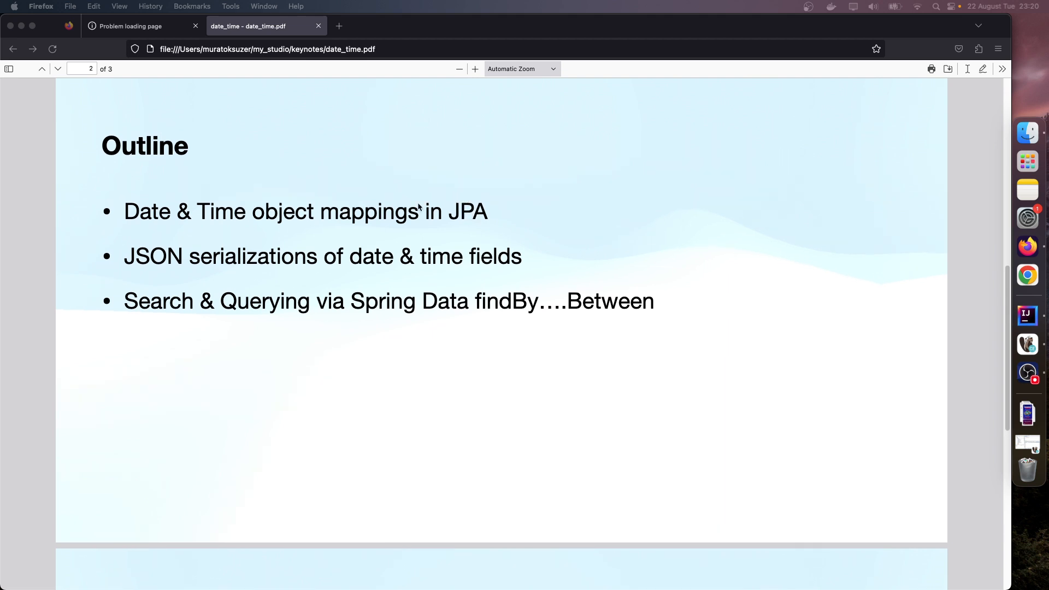
{"action": "mouse_move", "coordinate": [190, 262]}
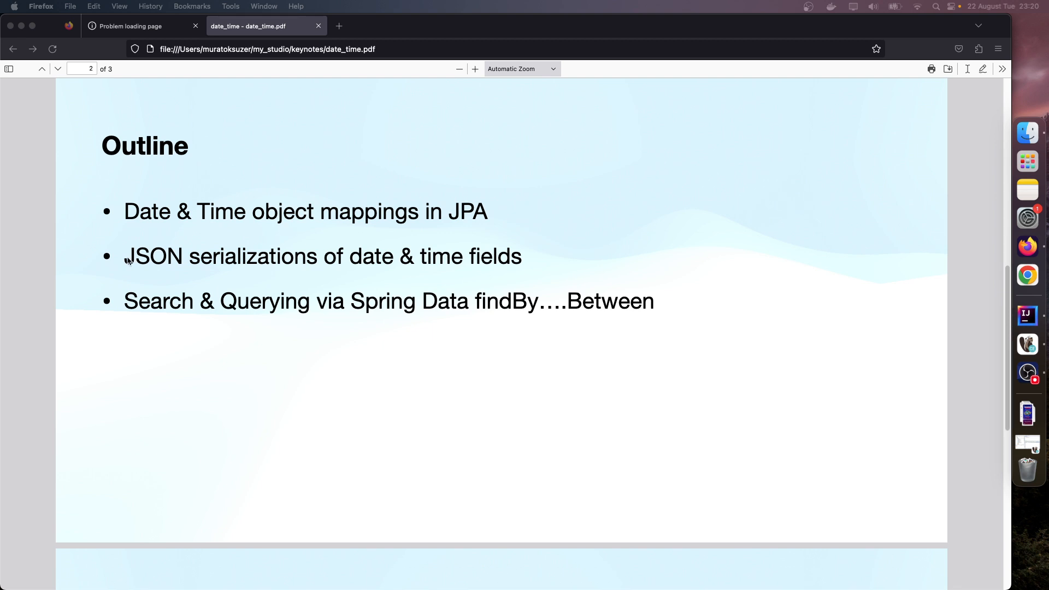
{"action": "mouse_move", "coordinate": [235, 291]}
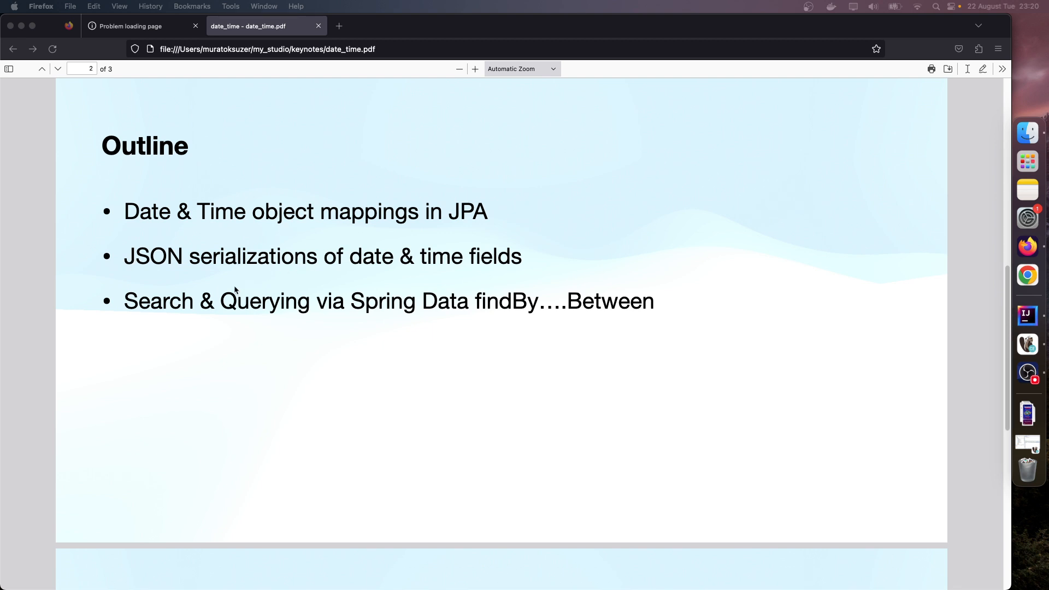
{"action": "mouse_move", "coordinate": [404, 297]}
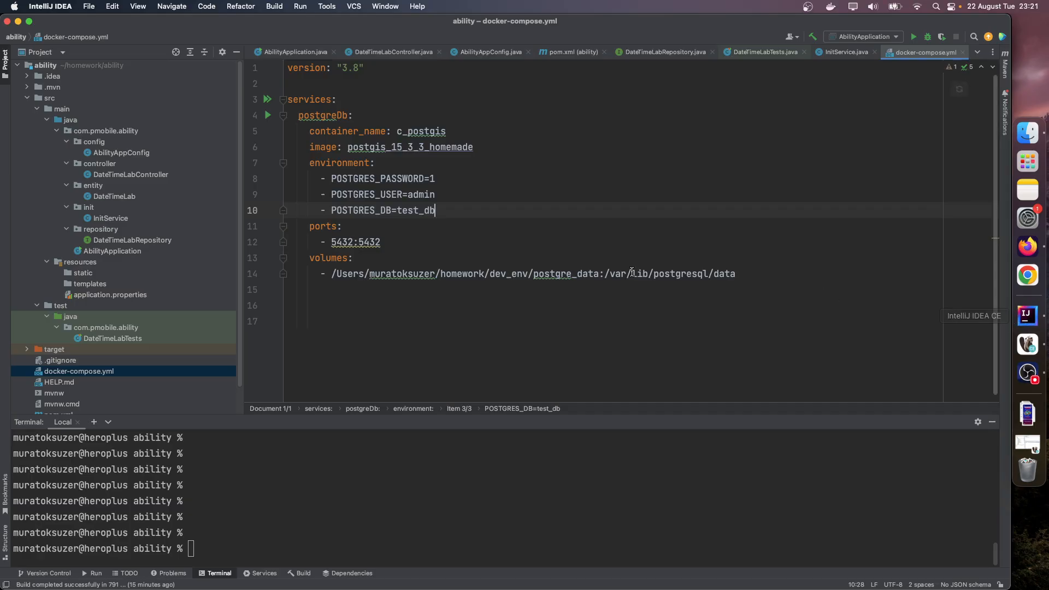
Run docker-compose start in the Terminal to start the c_postgis container, then select the ability project root
{"action": "left_click", "coordinate": [461, 258]}
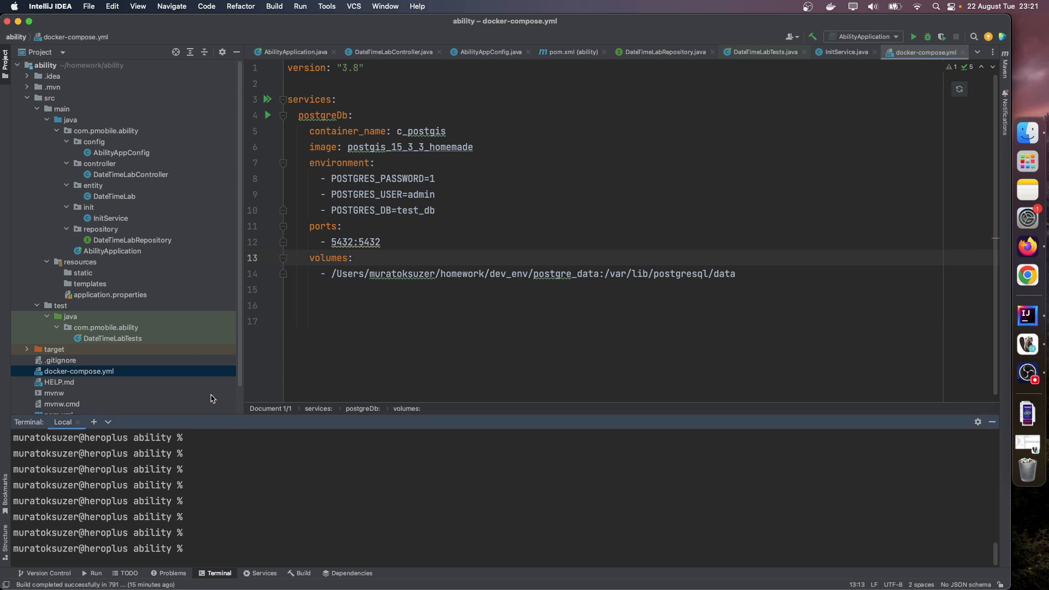
{"action": "type", "text": "do"}
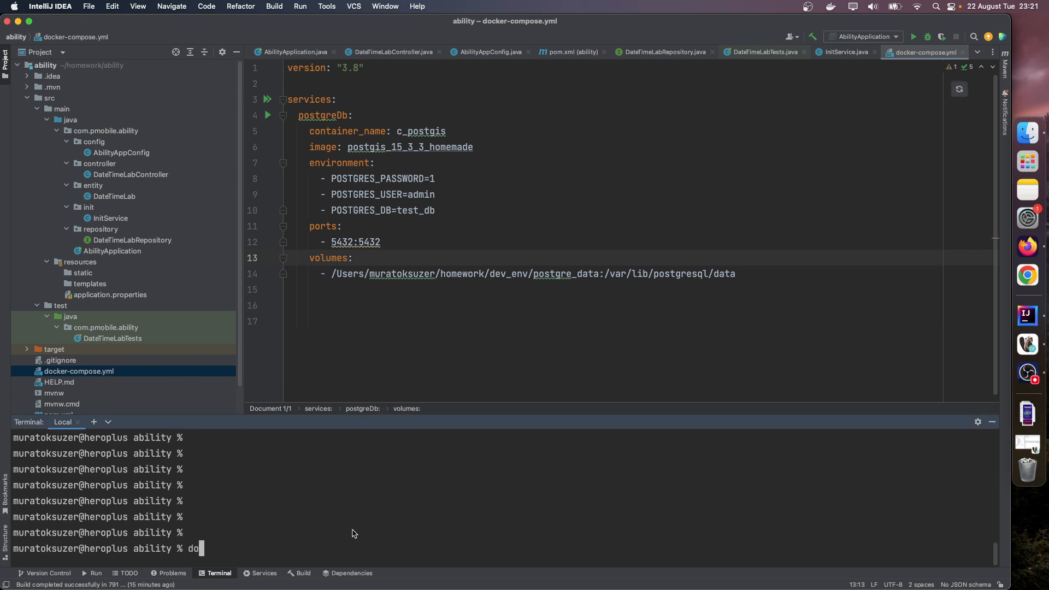
{"action": "type", "text": "cker-compose start"}
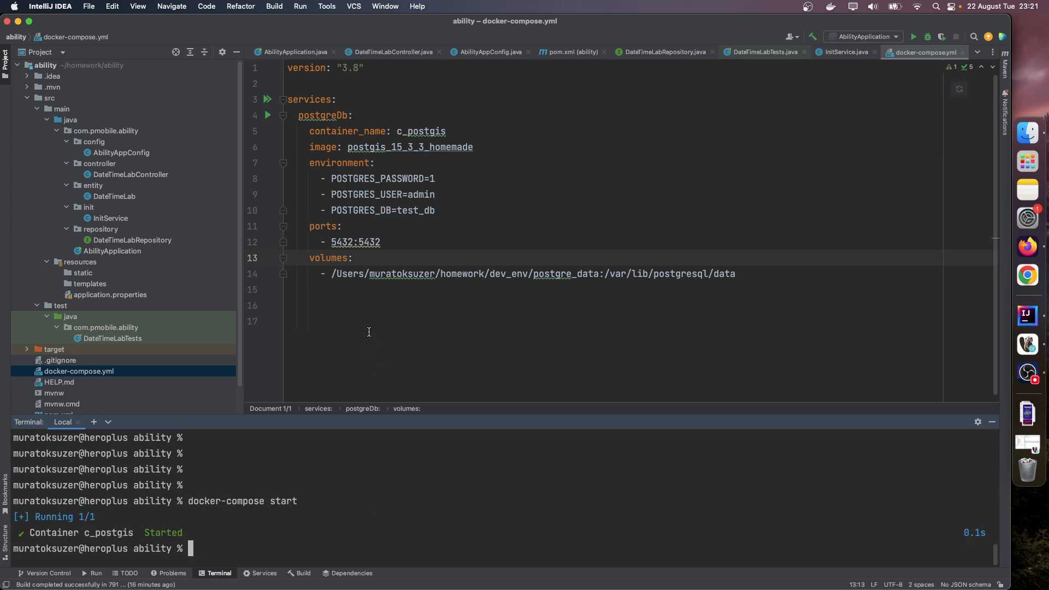
{"action": "left_click", "coordinate": [79, 65]}
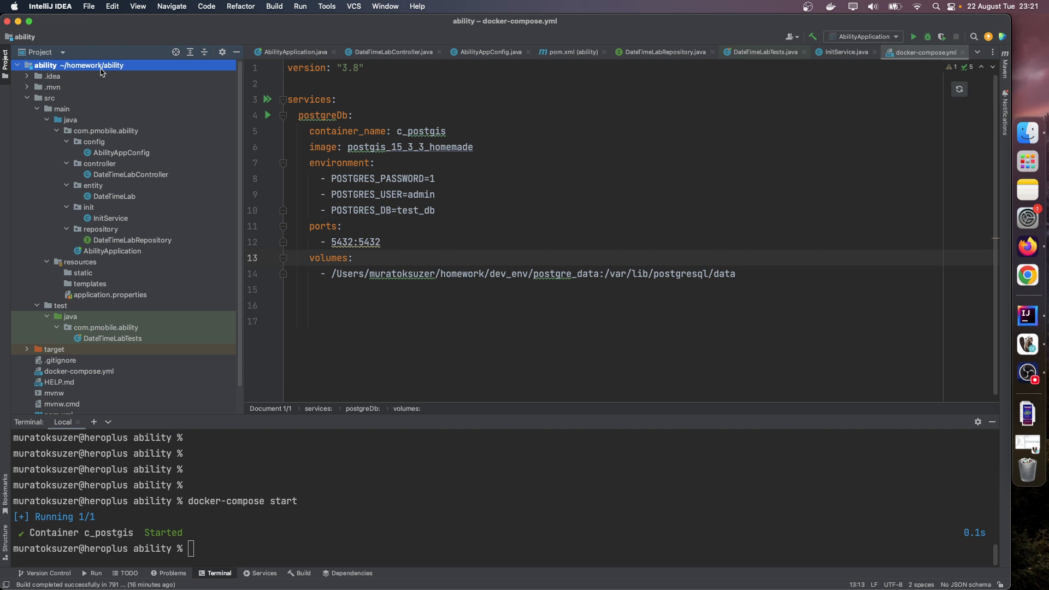
{"action": "mouse_move", "coordinate": [161, 115]}
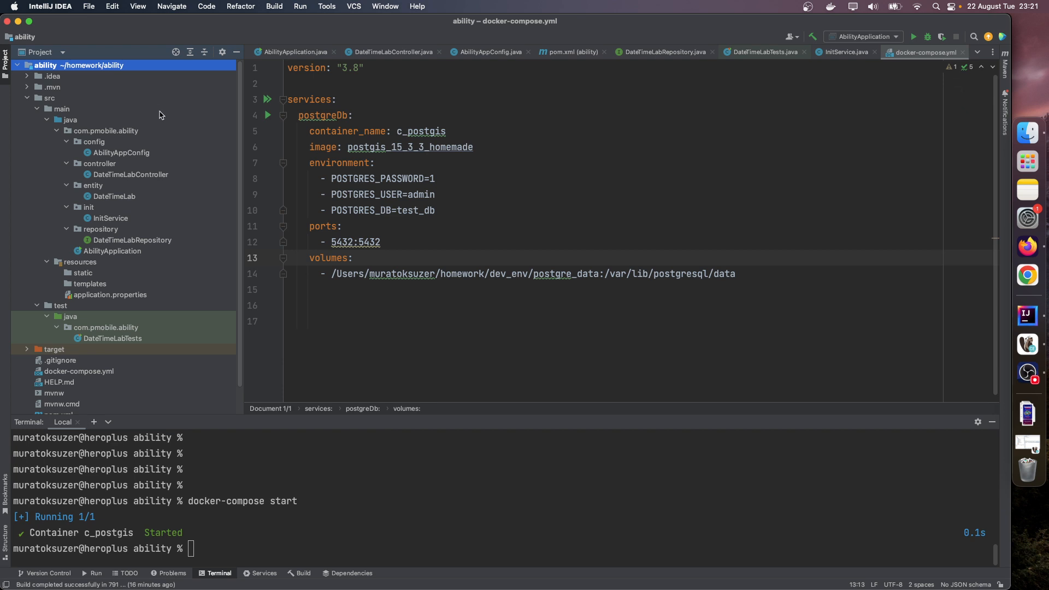
{"action": "scroll", "scroll_direction": "down", "scroll_amount": 3}
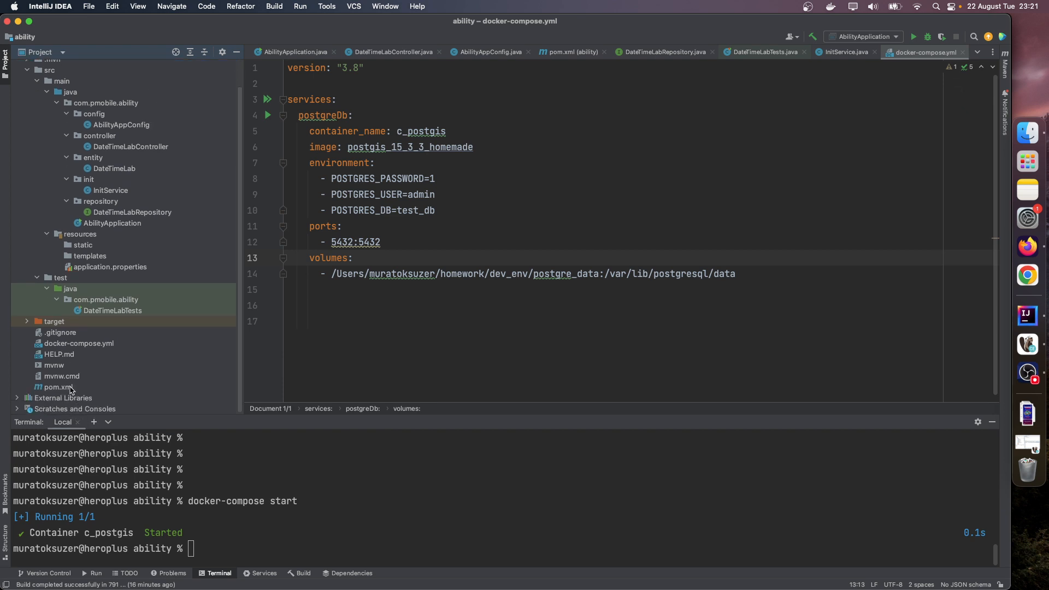
Scroll through pom.xml's Spring Boot 2.7.9, JPA, validation, web, PostgreSQL and commons-lang3 dependencies
{"action": "left_click", "coordinate": [568, 52]}
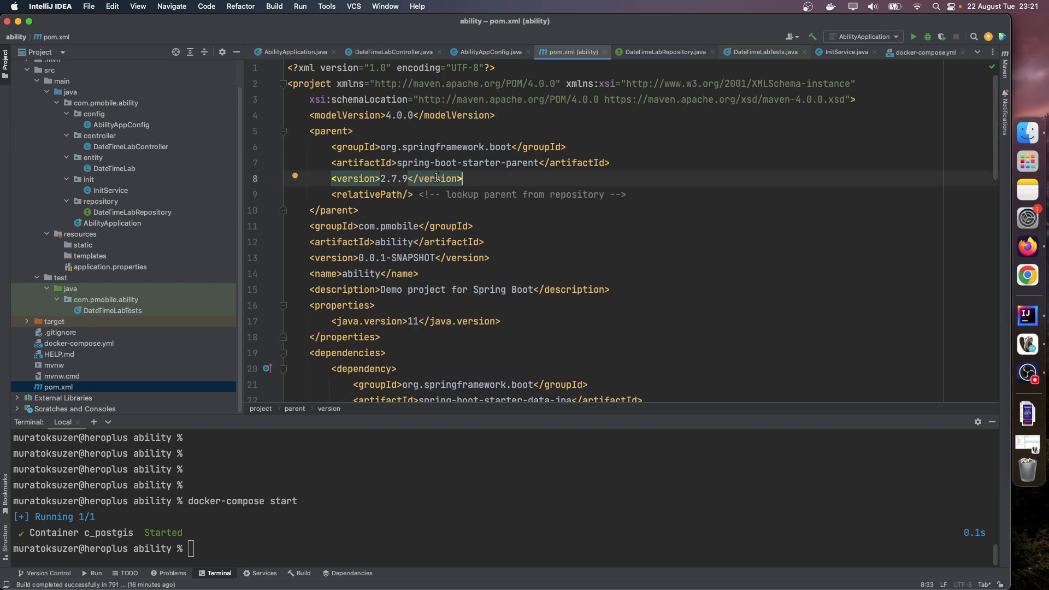
{"action": "scroll", "scroll_direction": "down", "scroll_amount": 3}
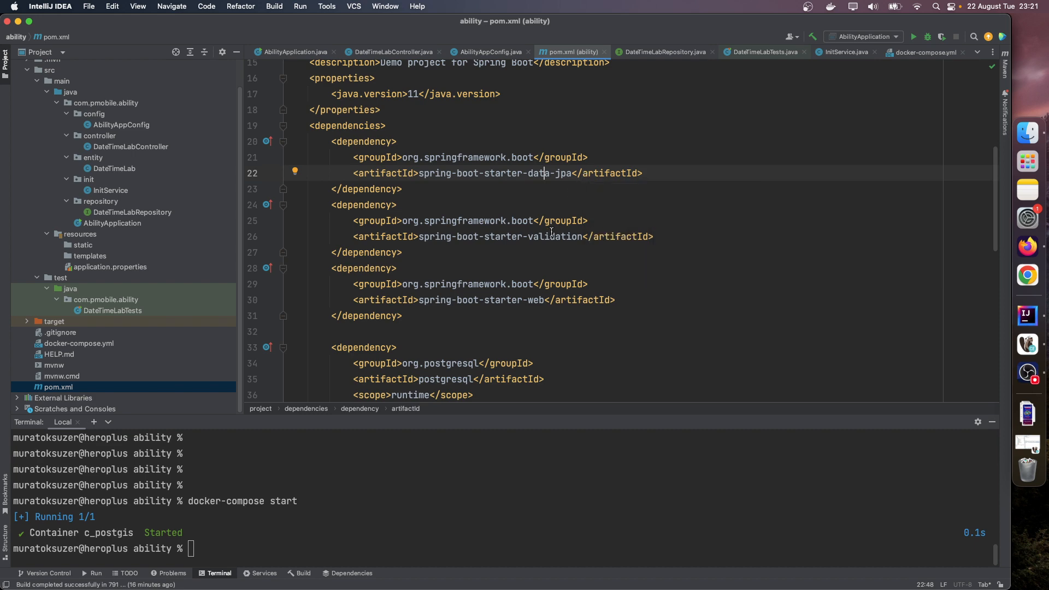
{"action": "scroll", "scroll_direction": "down", "scroll_amount": 3}
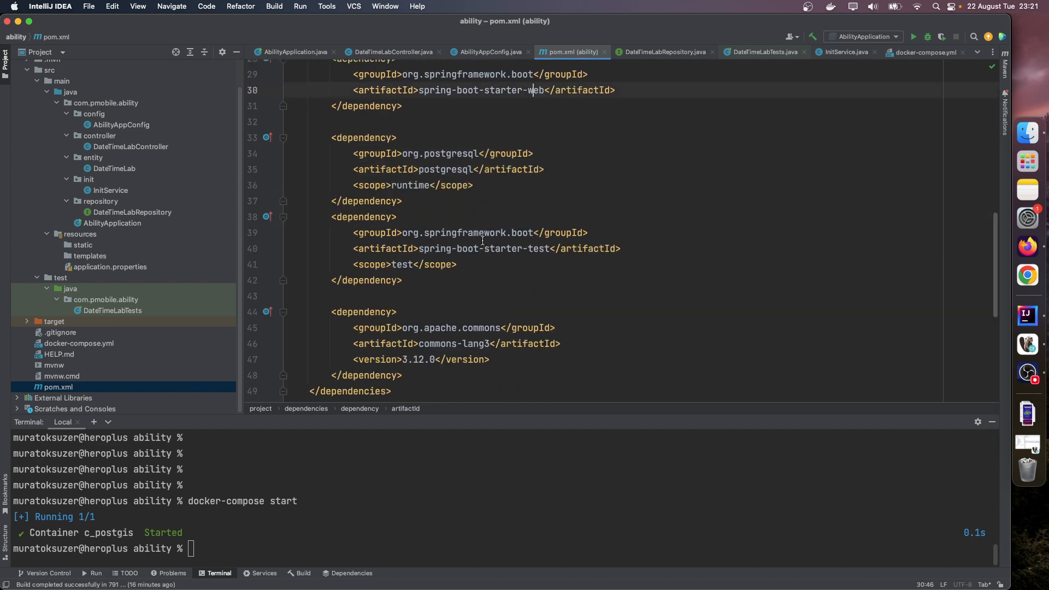
{"action": "scroll", "scroll_direction": "down", "scroll_amount": 3}
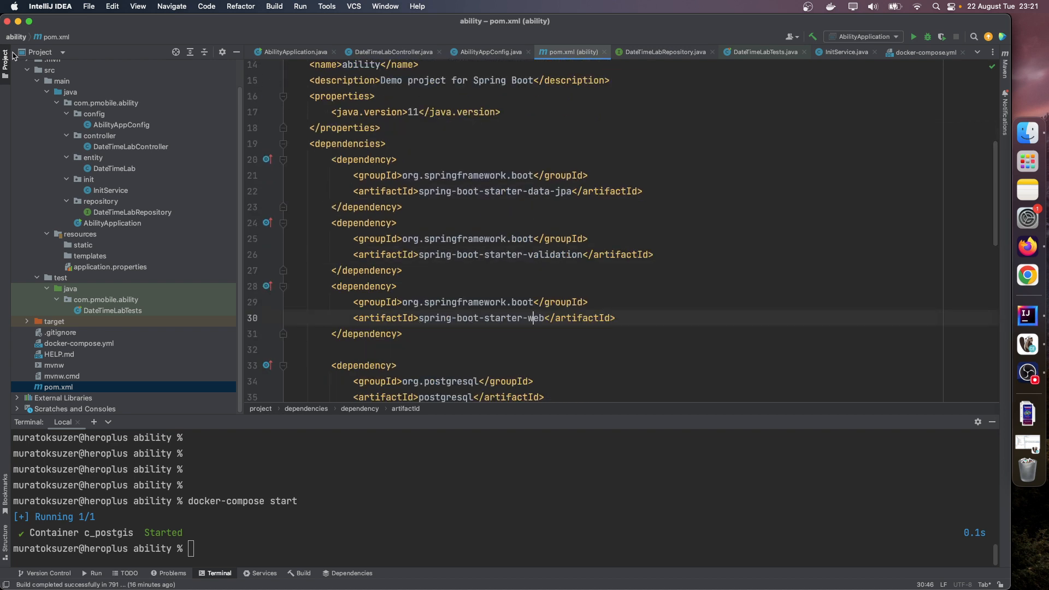
{"action": "left_click", "coordinate": [114, 168]}
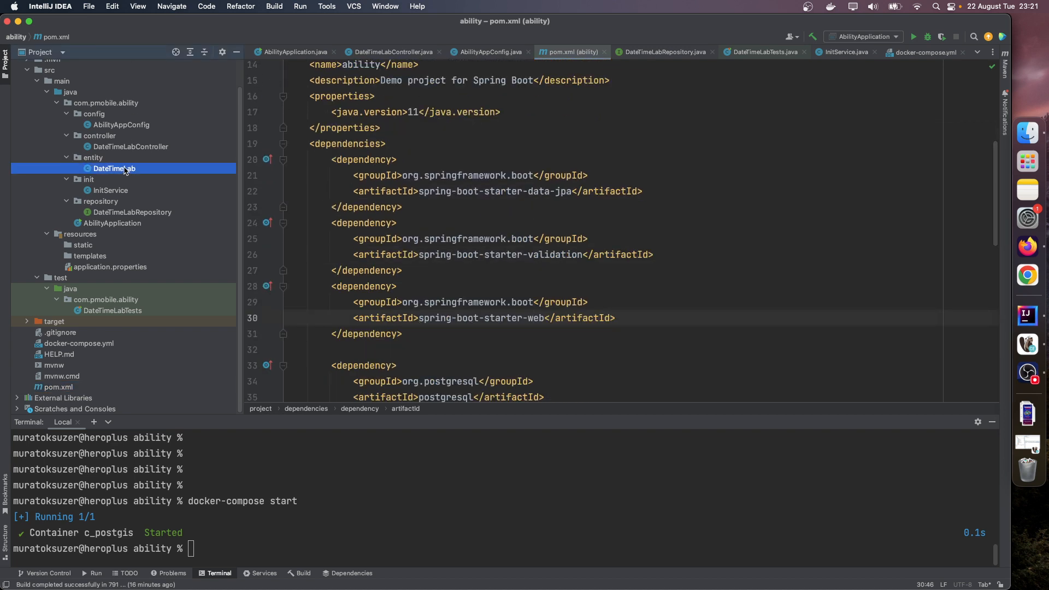
{"action": "double_click", "coordinate": [114, 168]}
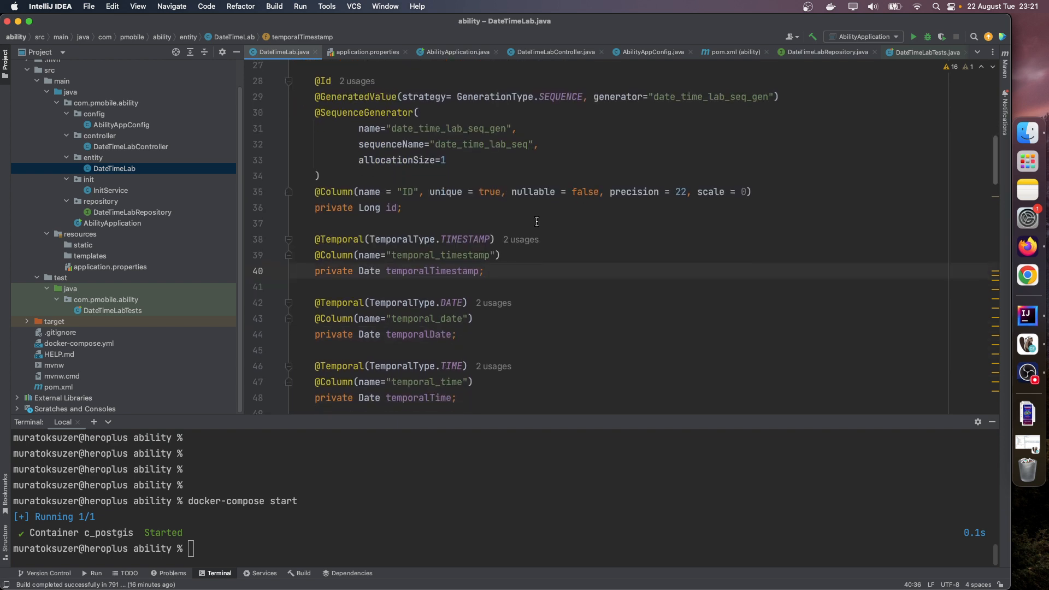
{"action": "mouse_move", "coordinate": [525, 231]}
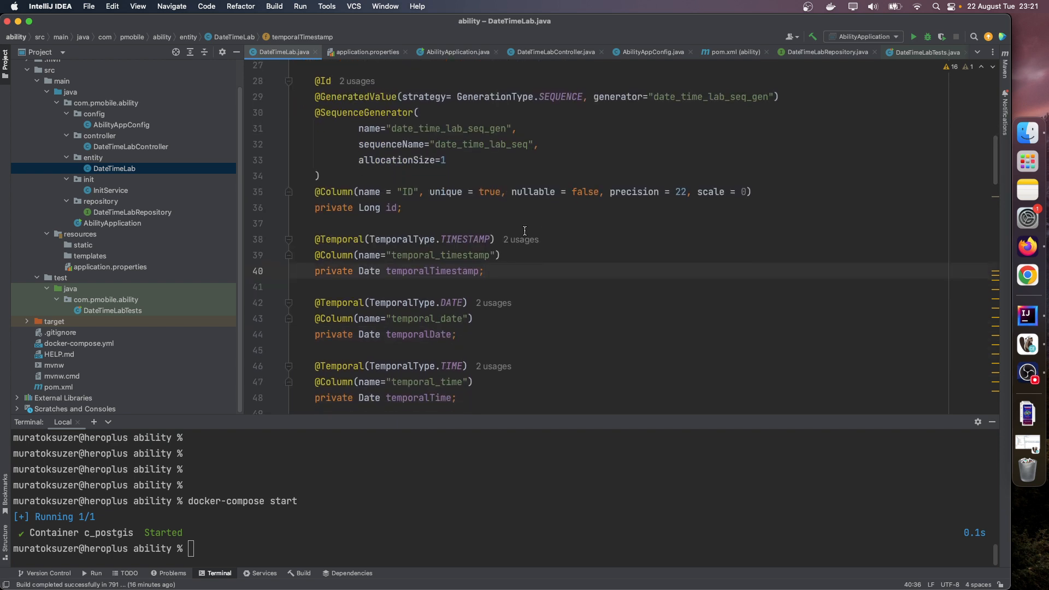
{"action": "scroll", "scroll_direction": "down", "scroll_amount": 3}
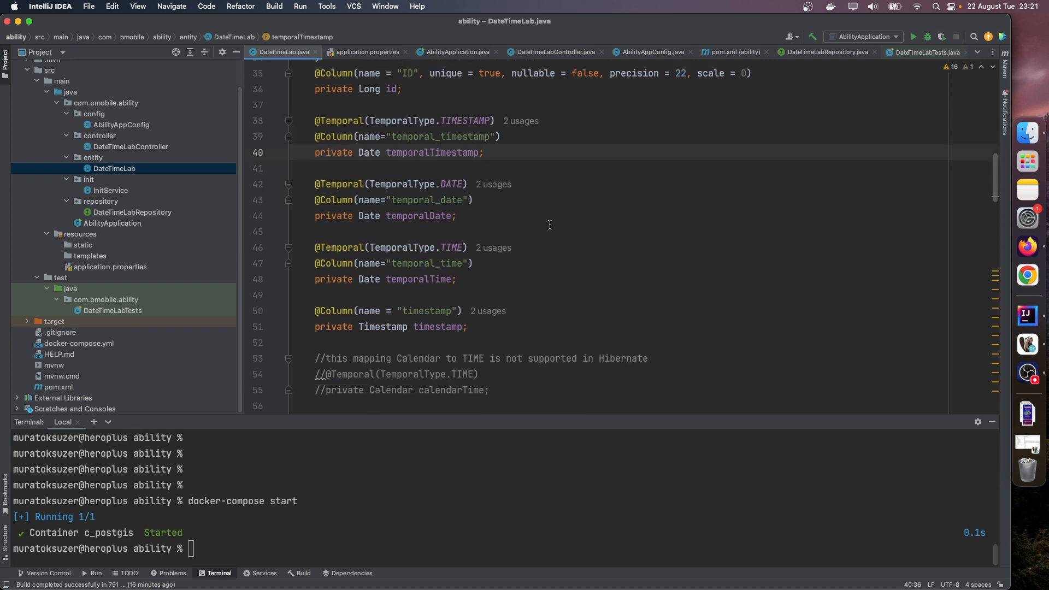
{"action": "scroll", "scroll_direction": "down", "scroll_amount": 3}
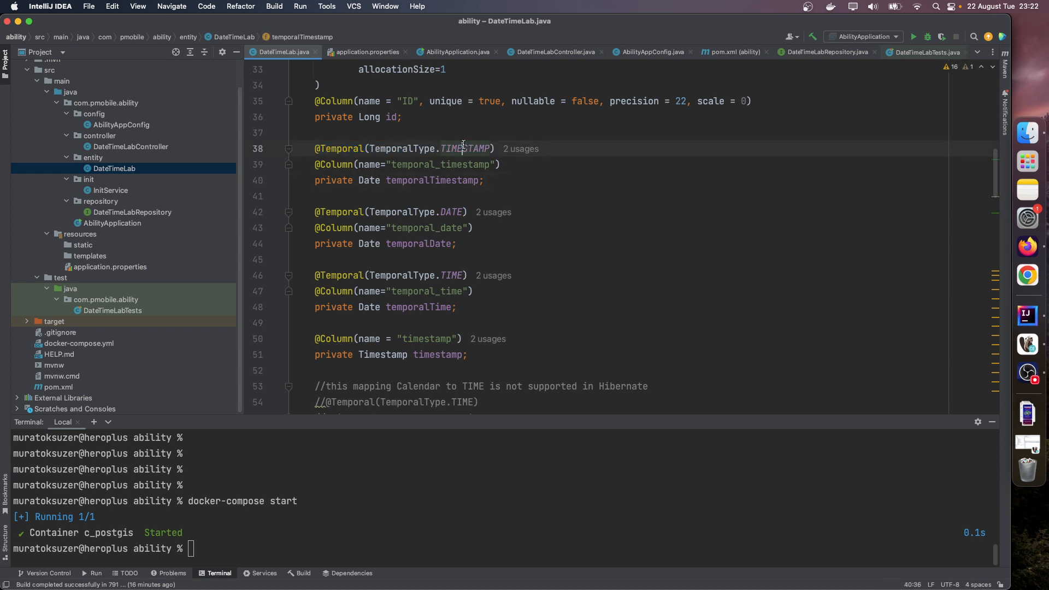
{"action": "double_click", "coordinate": [464, 149]}
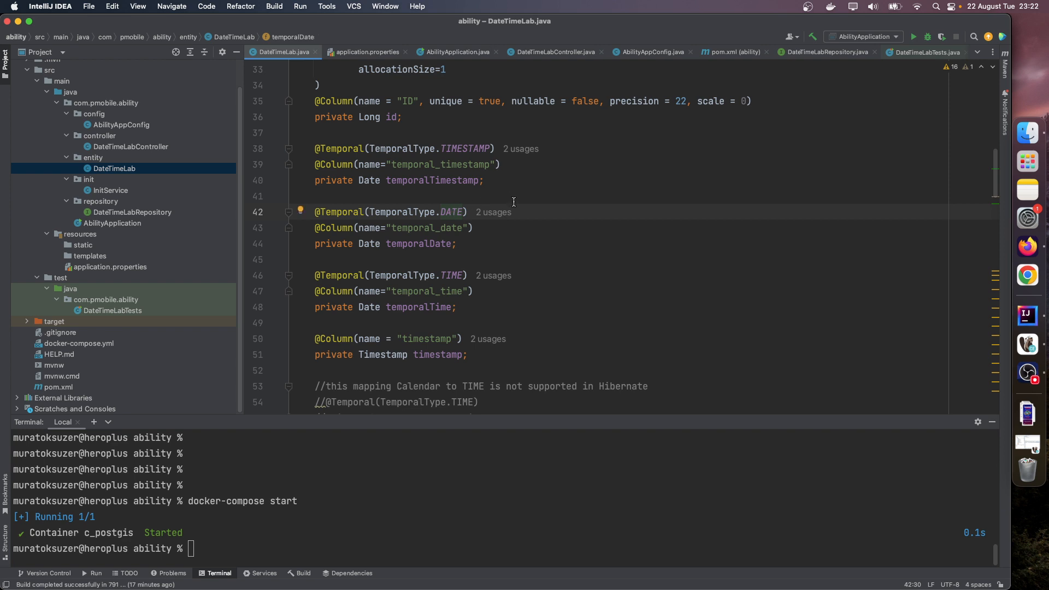
{"action": "left_click", "coordinate": [456, 242]}
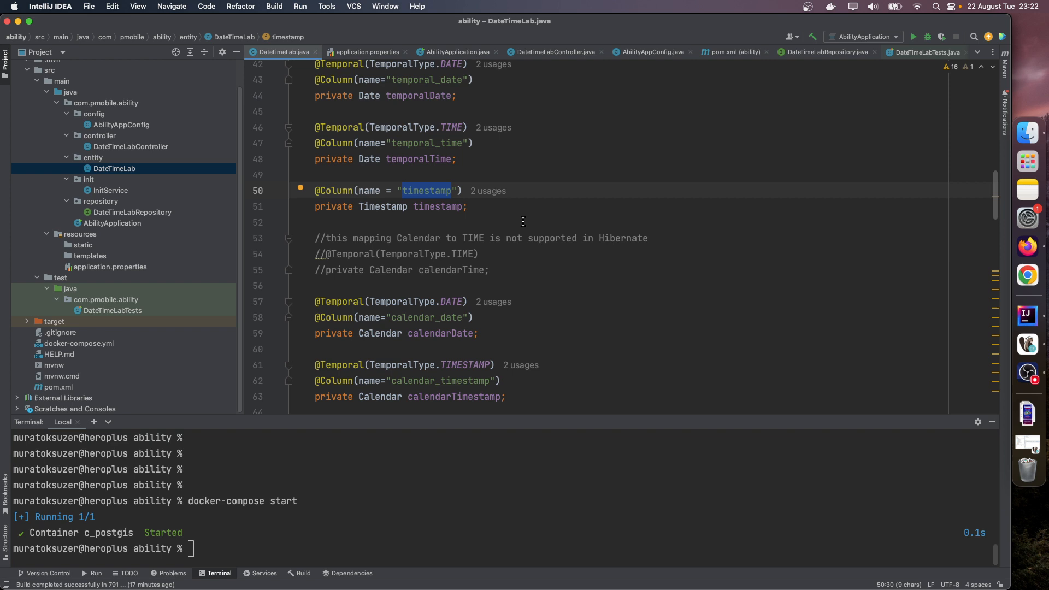
{"action": "scroll", "scroll_direction": "down", "scroll_amount": 3}
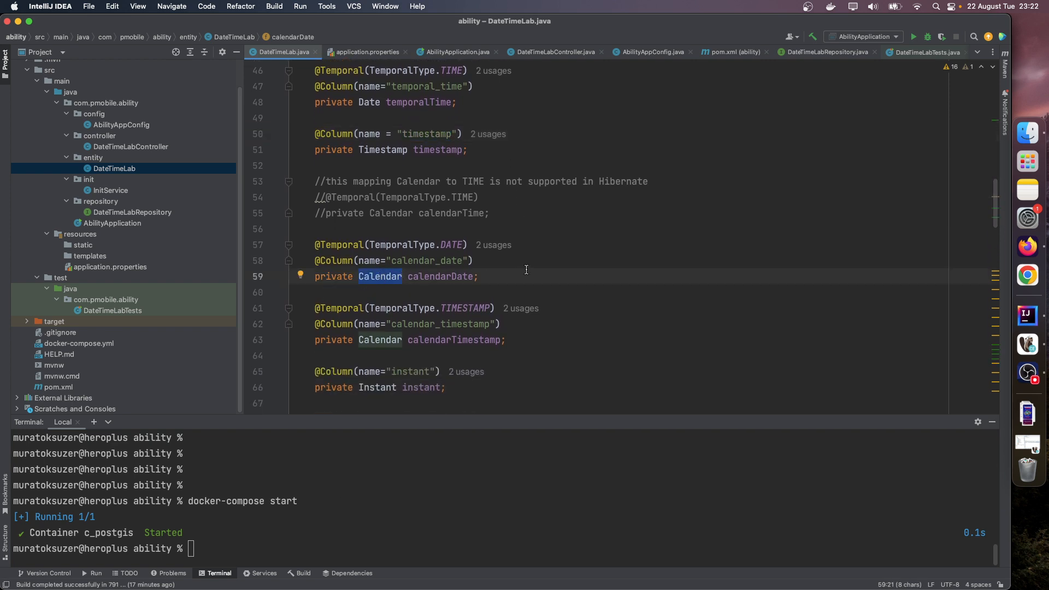
{"action": "scroll", "scroll_direction": "down", "scroll_amount": 3}
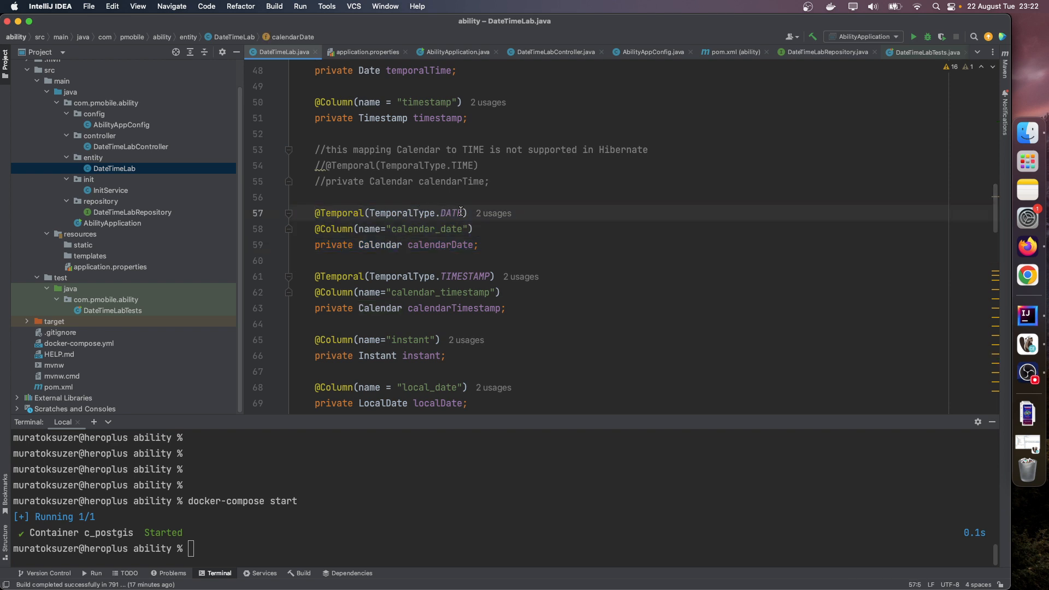
{"action": "double_click", "coordinate": [465, 276]}
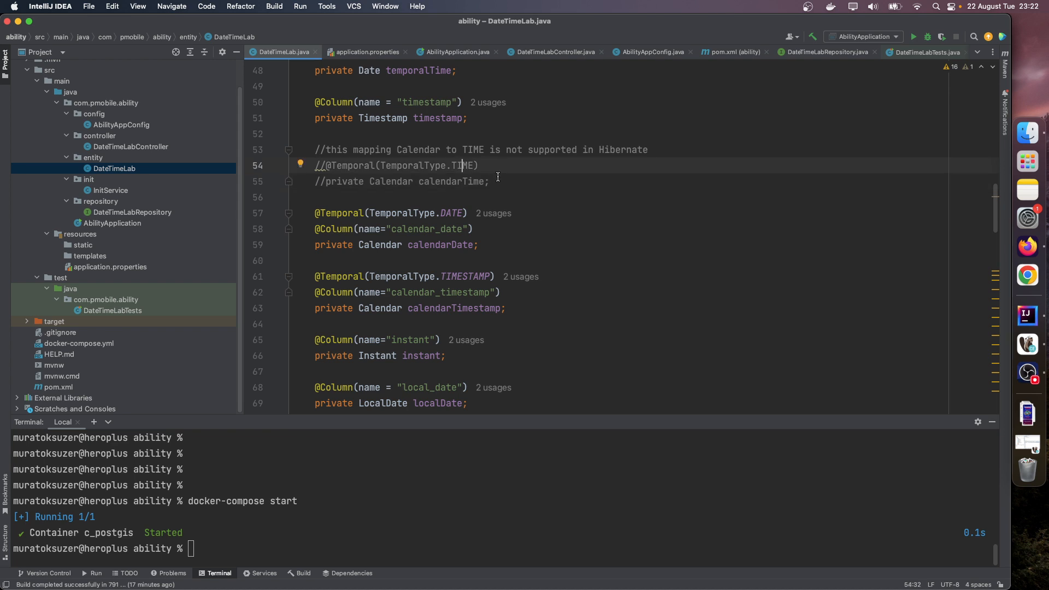
{"action": "left_click_drag", "start_coordinate": [320, 149], "coordinate": [489, 181]}
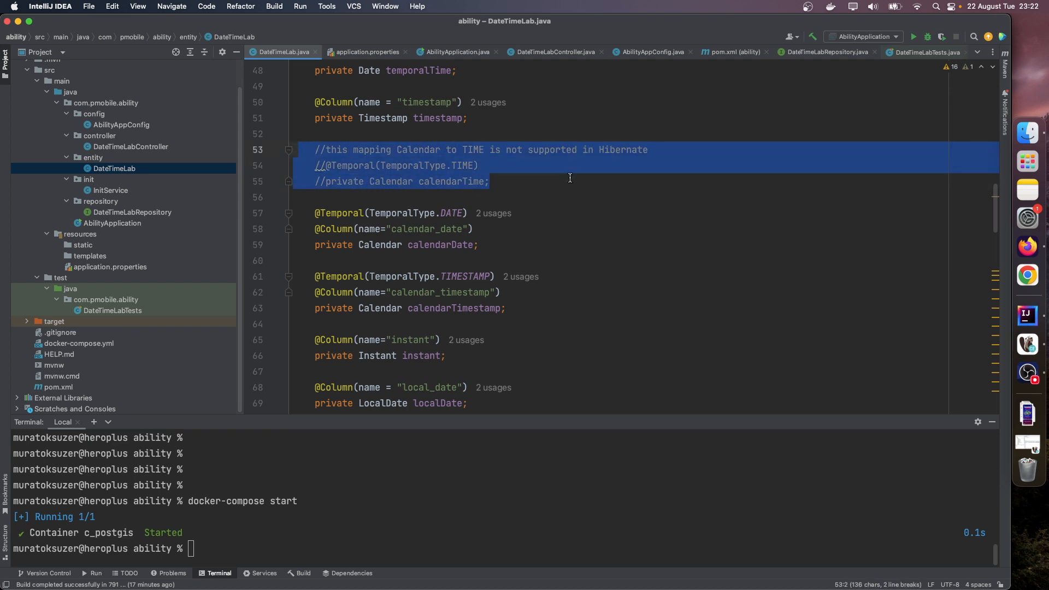
{"action": "scroll", "scroll_direction": "down", "scroll_amount": 3}
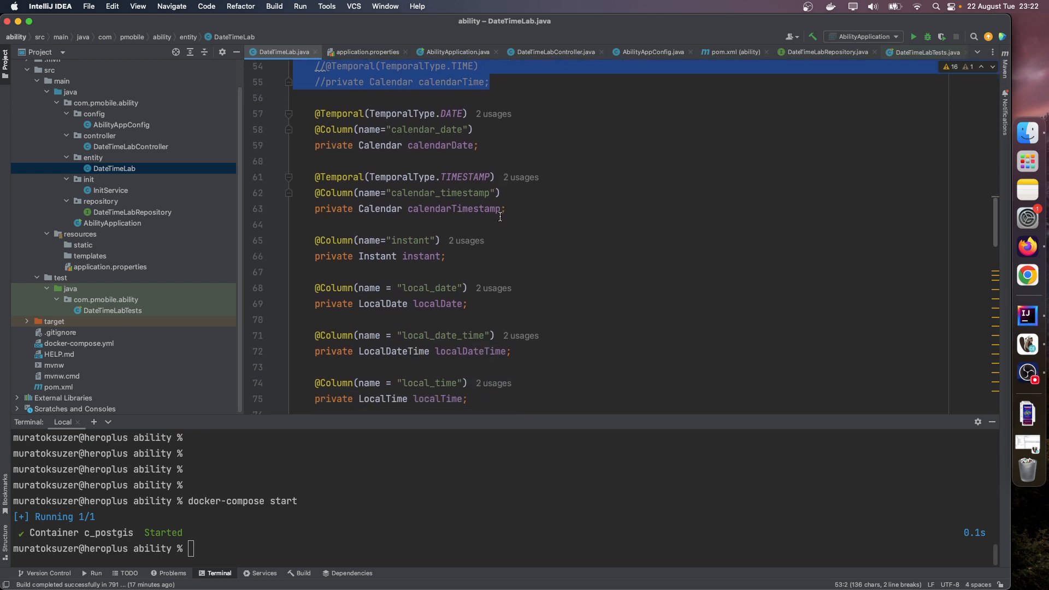
{"action": "scroll", "scroll_direction": "down", "scroll_amount": 3}
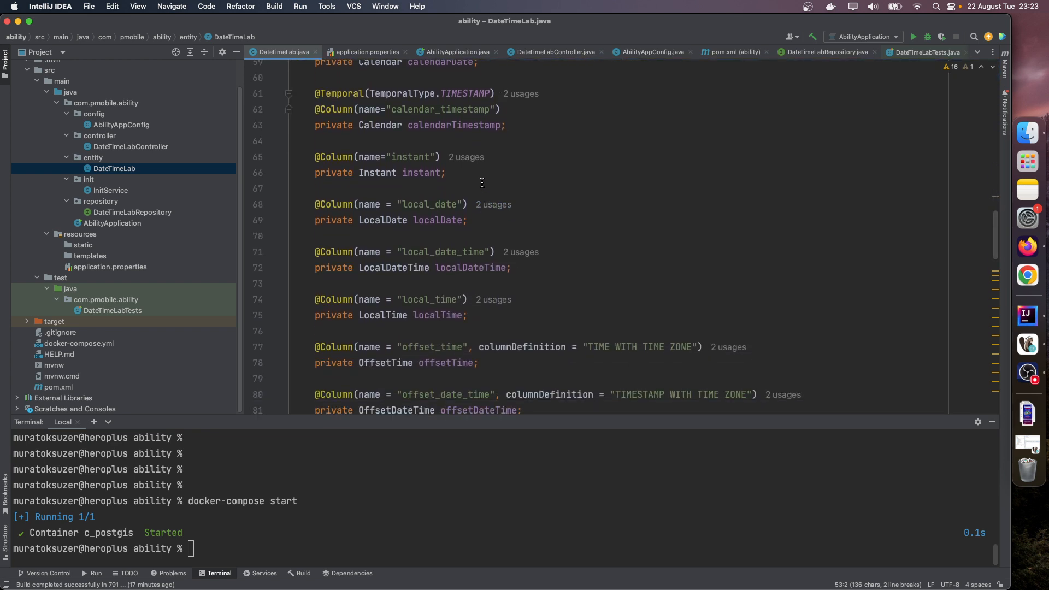
{"action": "left_click", "coordinate": [447, 173]}
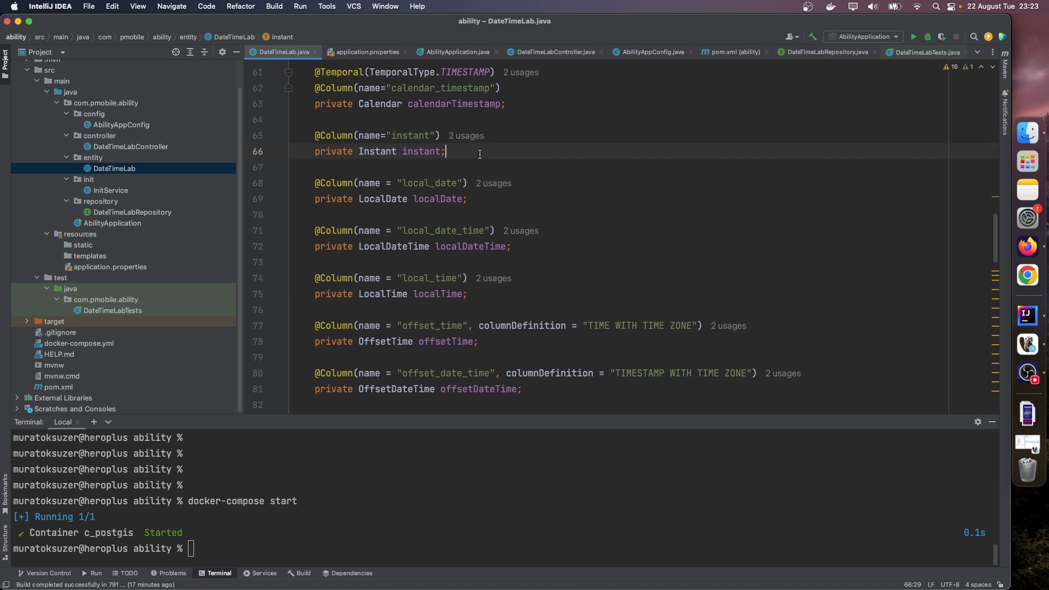
{"action": "double_click", "coordinate": [377, 152]}
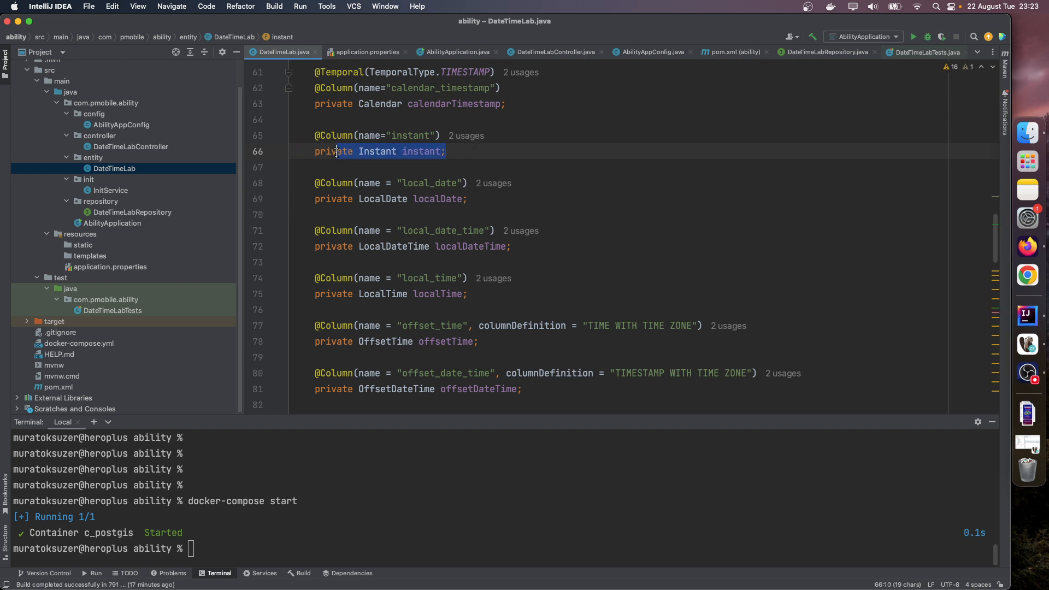
{"action": "left_click", "coordinate": [445, 199]}
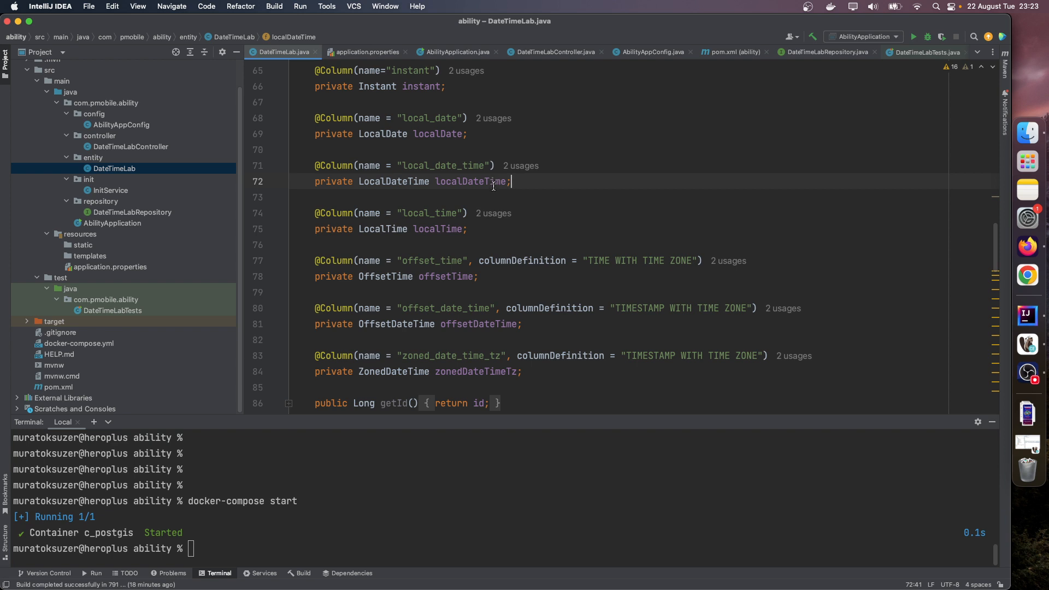
{"action": "scroll", "scroll_direction": "down", "scroll_amount": 3}
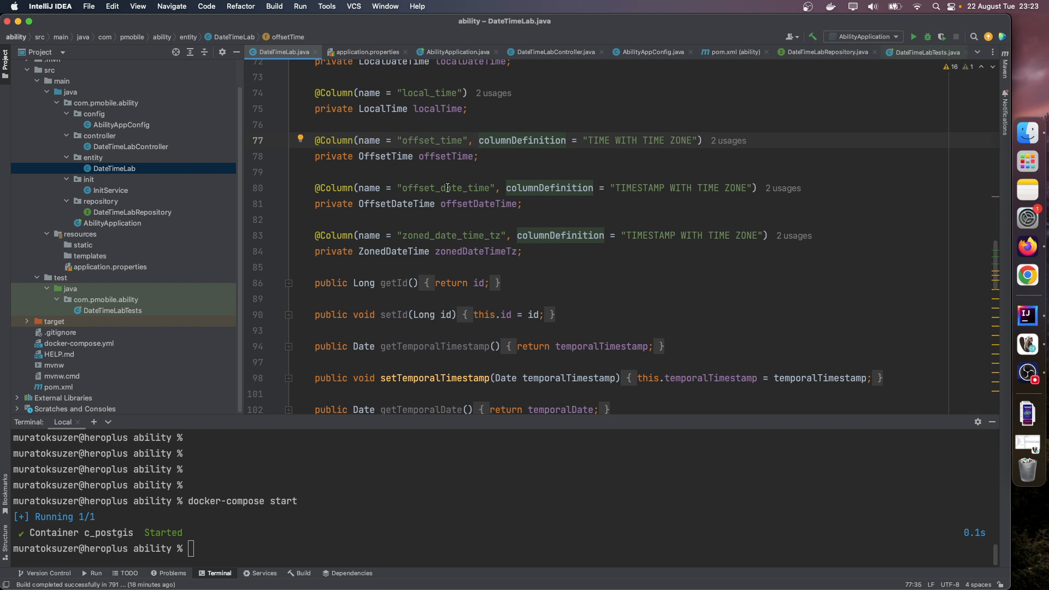
{"action": "double_click", "coordinate": [396, 203]}
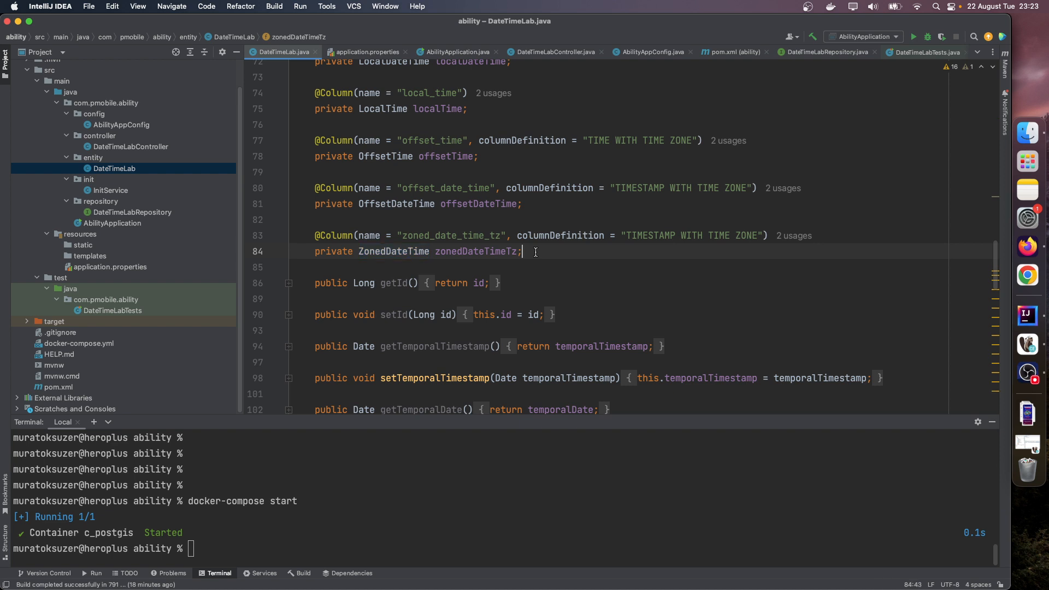
{"action": "mouse_move", "coordinate": [507, 196]}
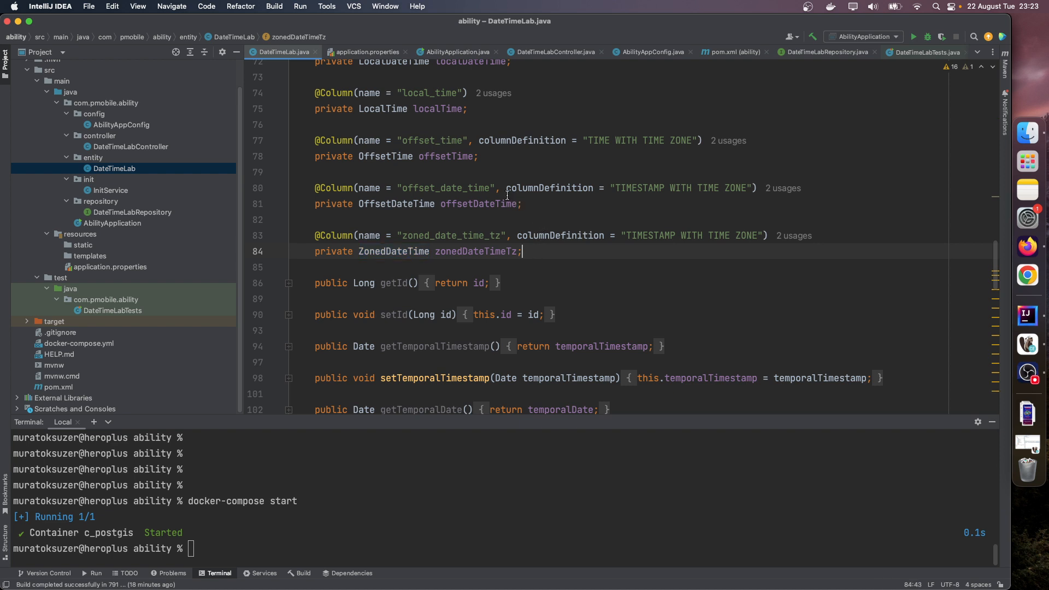
{"action": "left_click_drag", "start_coordinate": [507, 188], "coordinate": [749, 188]}
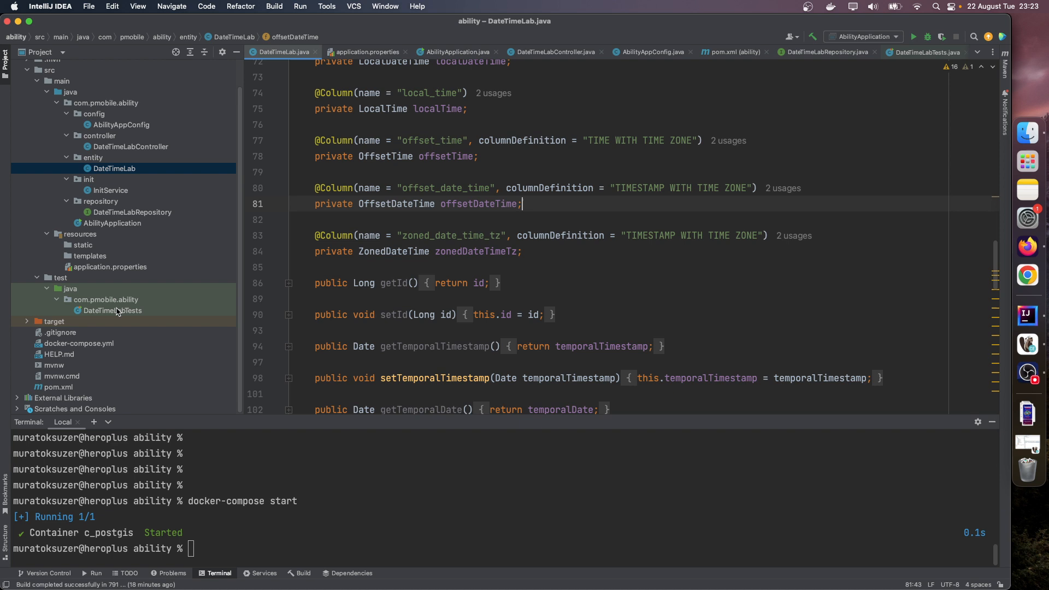
Open application.properties and highlight the spring.jpa.hibernate.ddl-auto=create setting
{"action": "left_click", "coordinate": [108, 266]}
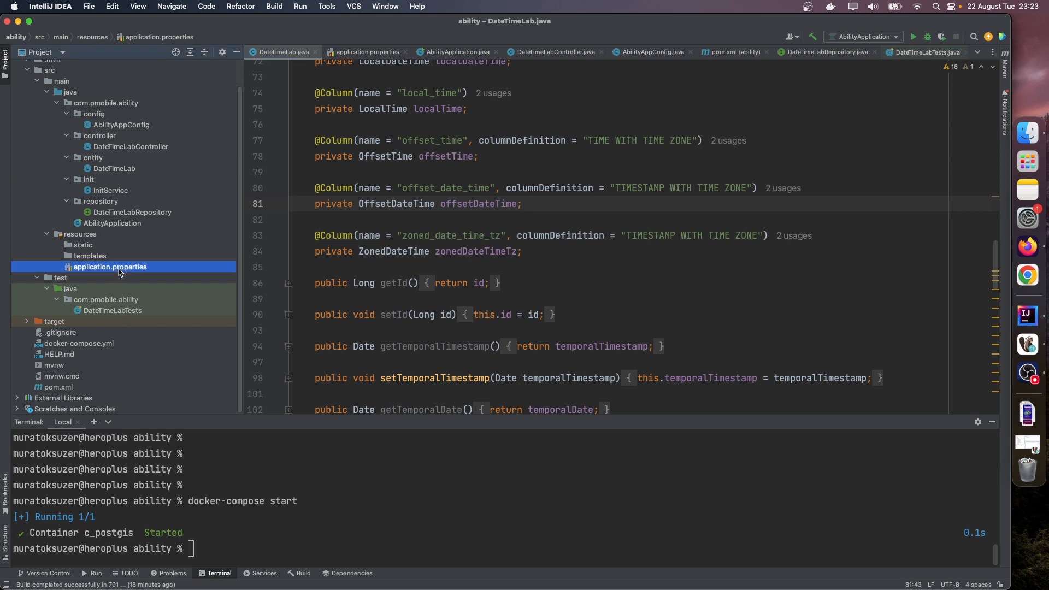
{"action": "left_click", "coordinate": [365, 52]}
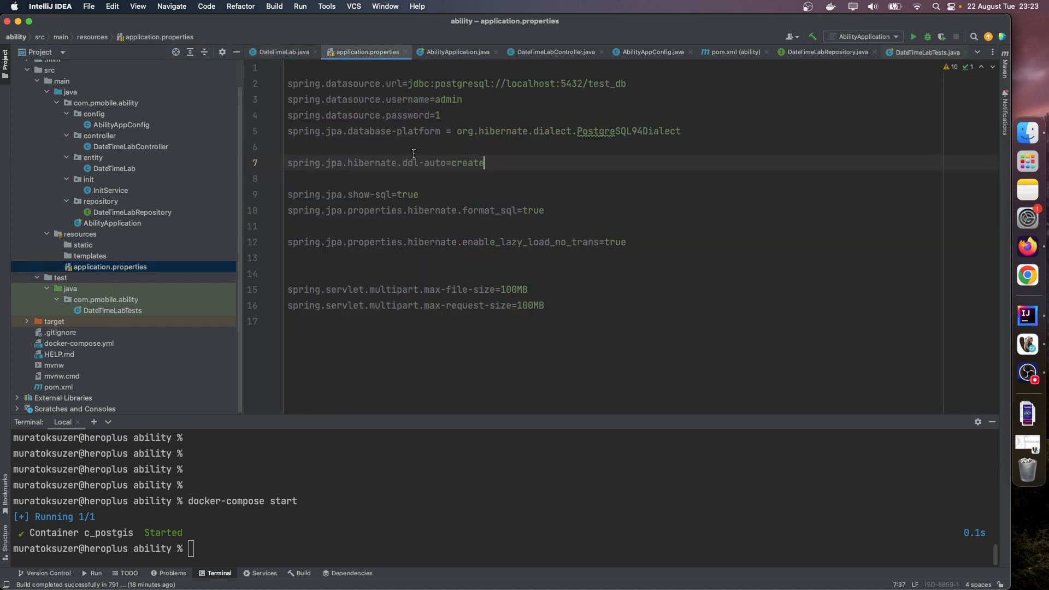
{"action": "double_click", "coordinate": [405, 162]}
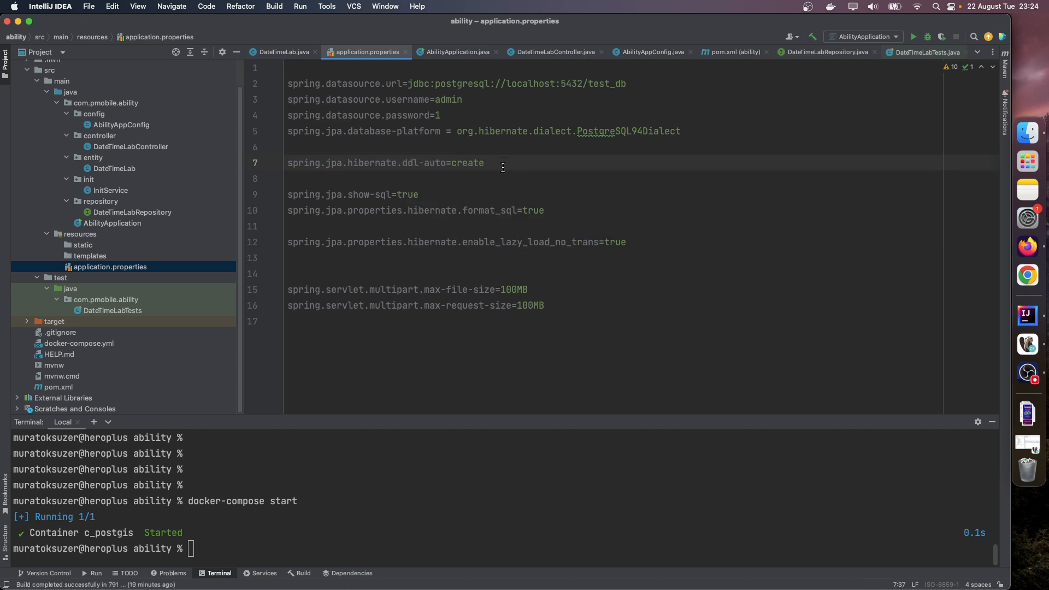
{"action": "mouse_move", "coordinate": [526, 161]}
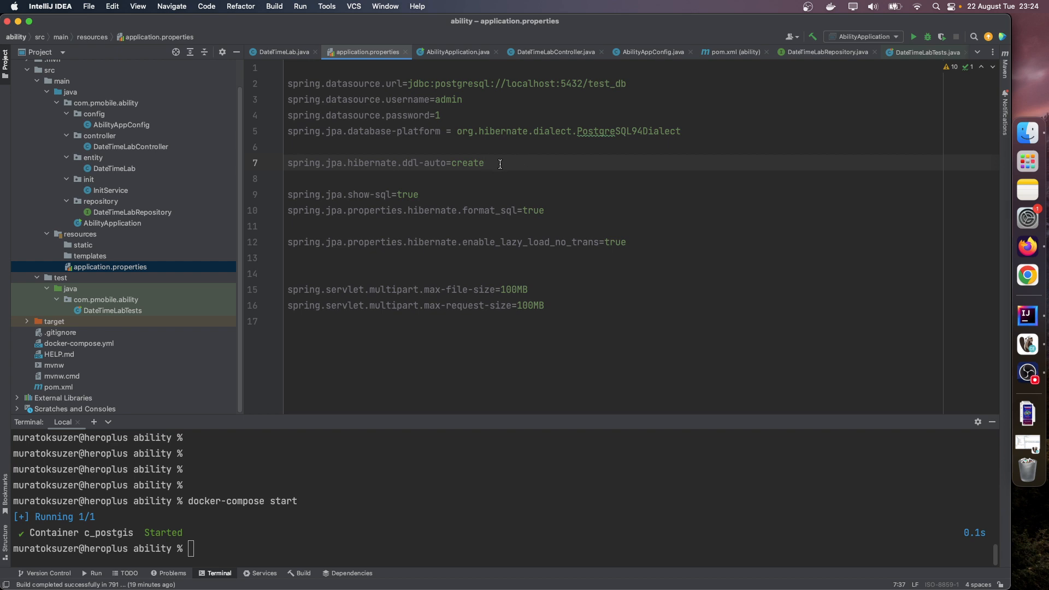
{"action": "mouse_move", "coordinate": [238, 161]}
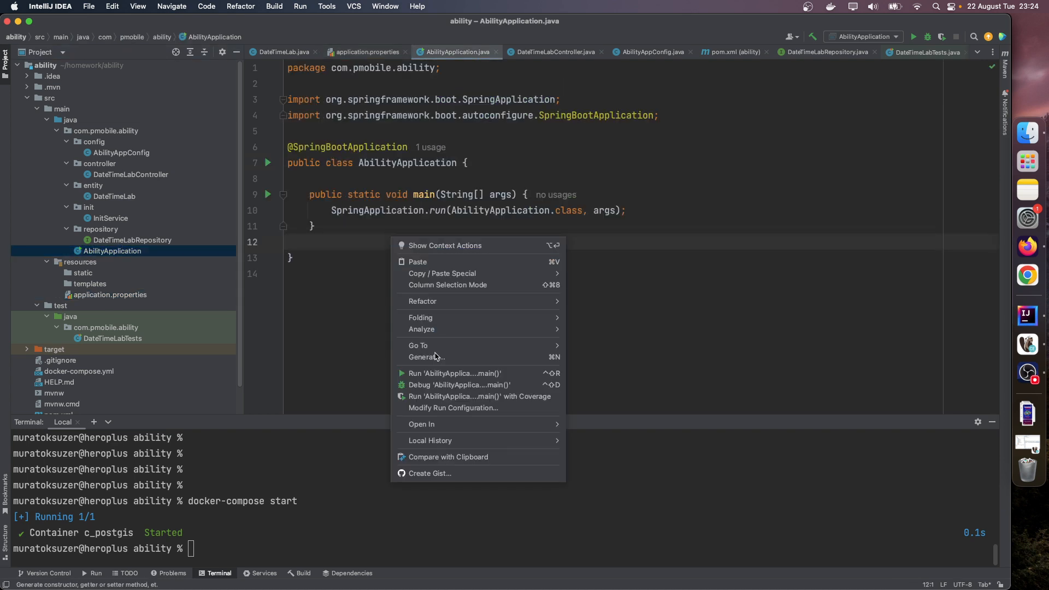
Run AbilityApplication and highlight the local_date_time and offset_date_time column types in the DDL log
{"action": "left_click", "coordinate": [454, 373]}
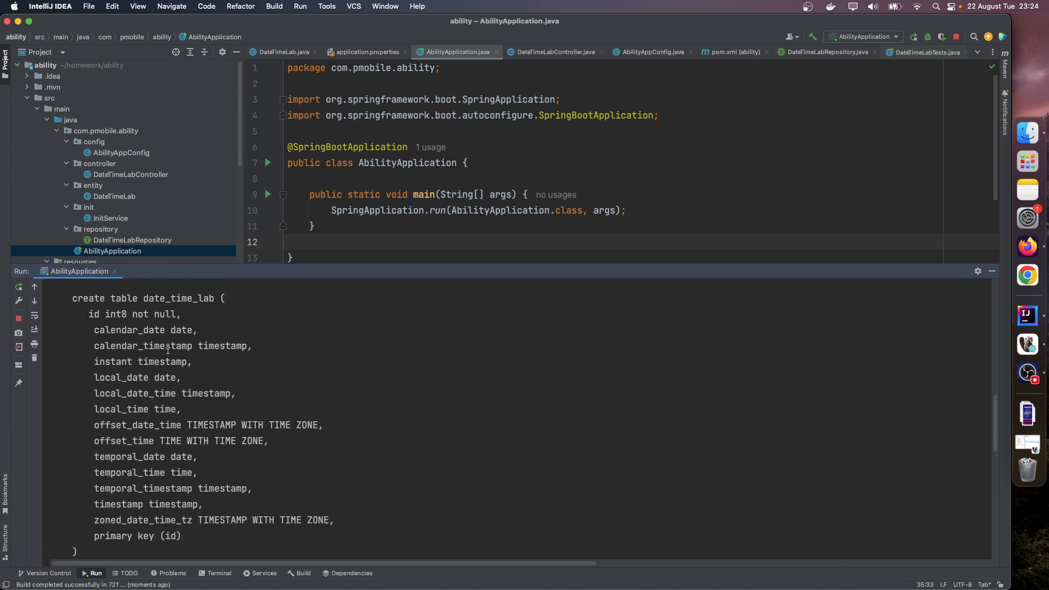
{"action": "double_click", "coordinate": [207, 393]}
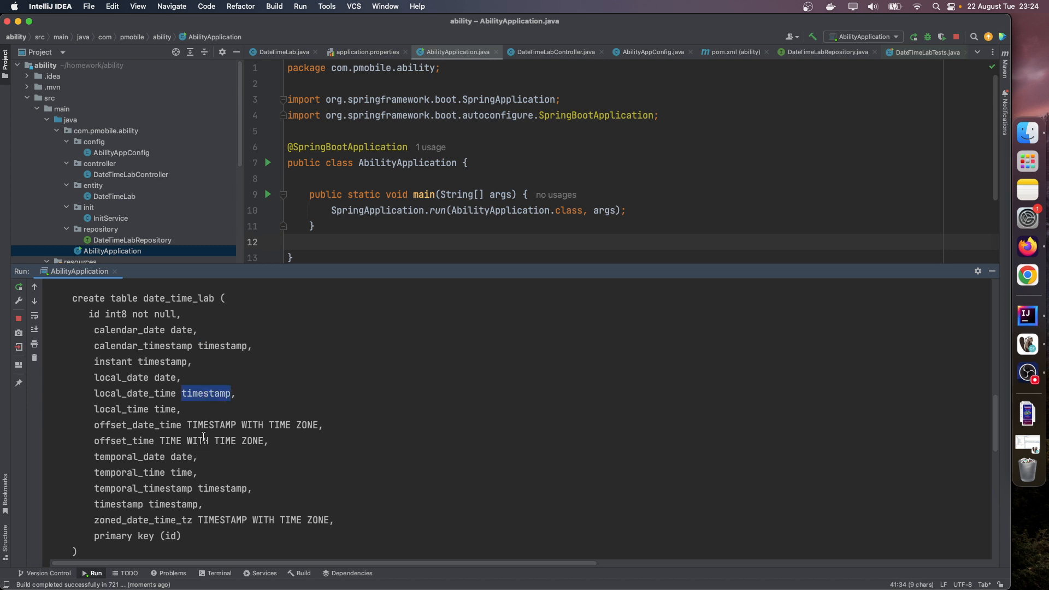
{"action": "double_click", "coordinate": [137, 425]}
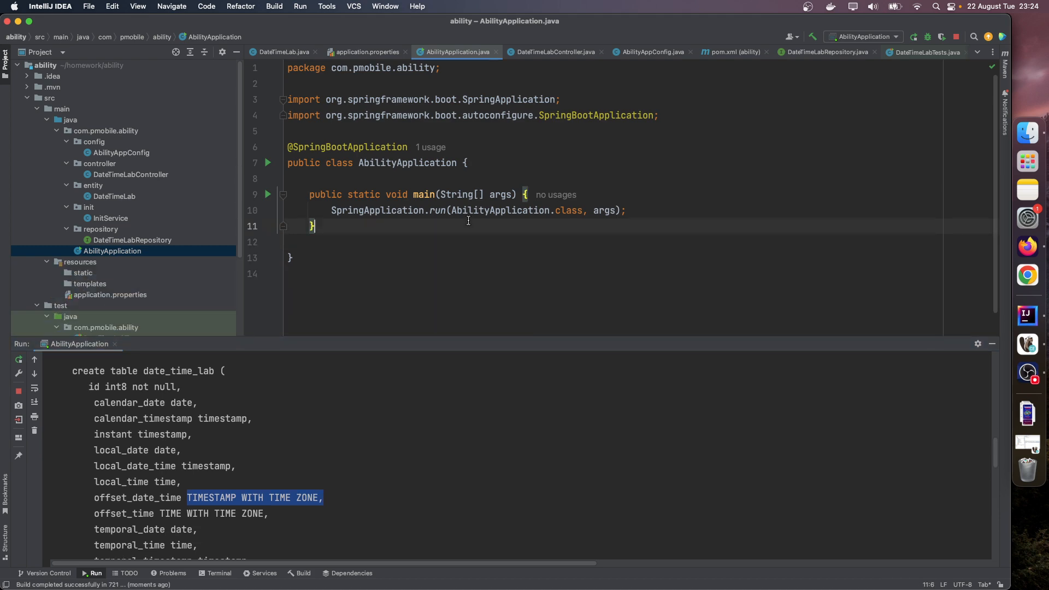
{"action": "left_click", "coordinate": [1028, 353]}
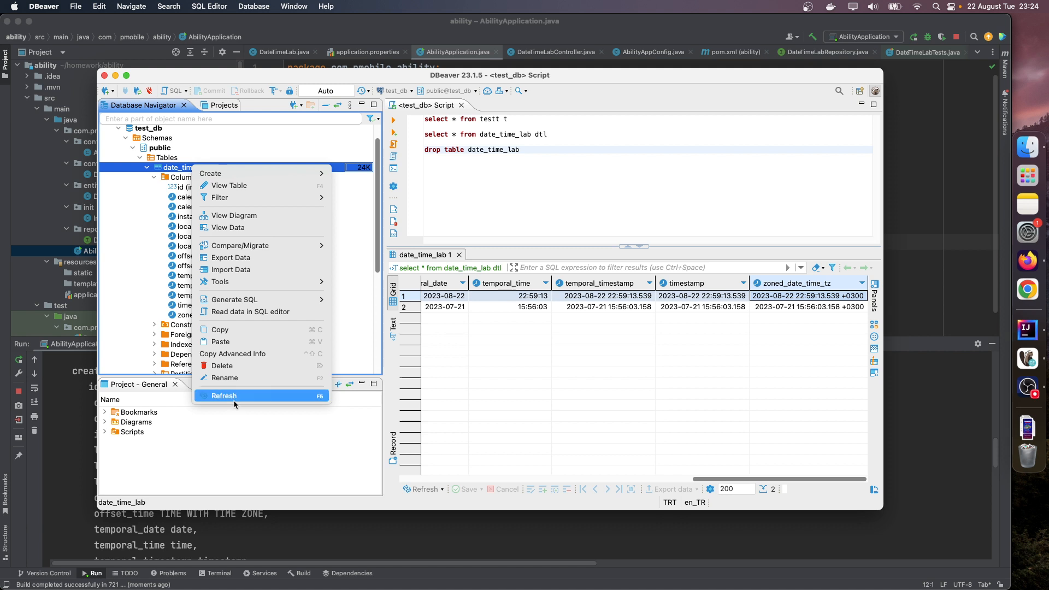
Inspect the date_time_lab column types in DBeaver, re-run the select query and check the newest row's timestamp
{"action": "left_click", "coordinate": [223, 395]}
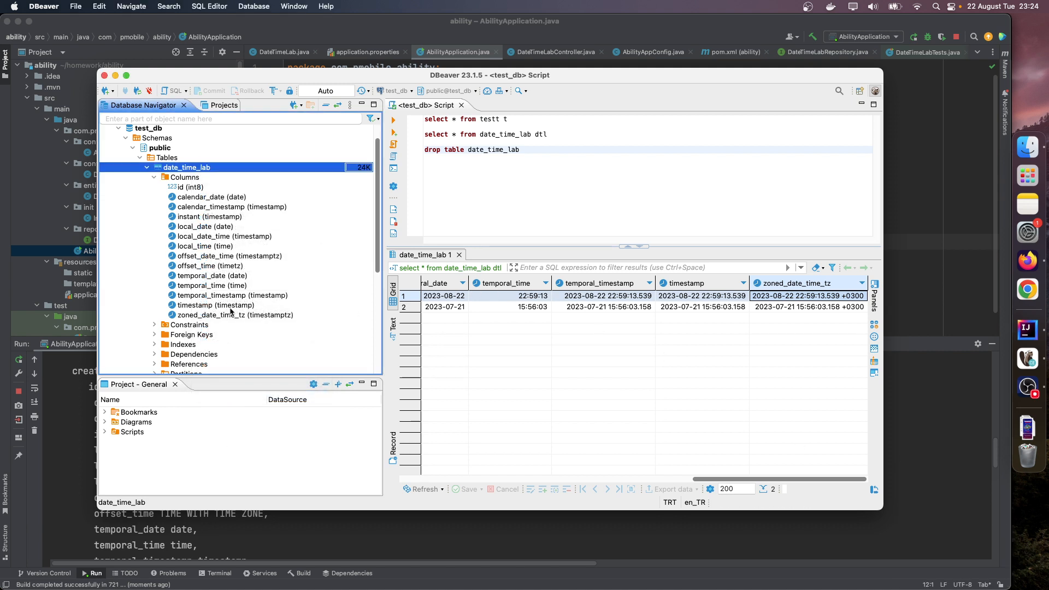
{"action": "left_click", "coordinate": [233, 314]}
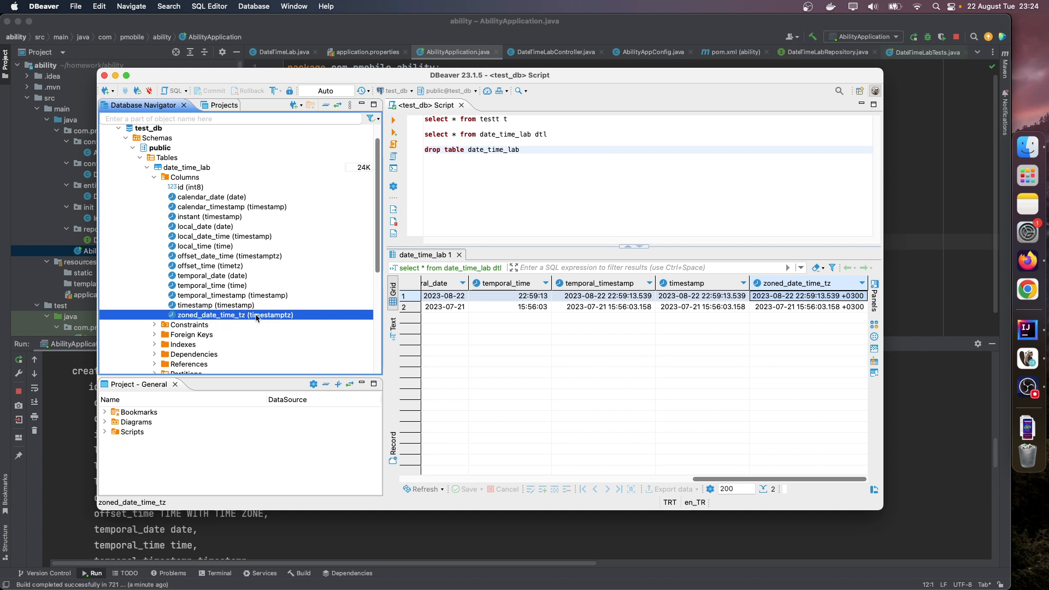
{"action": "mouse_move", "coordinate": [281, 319]}
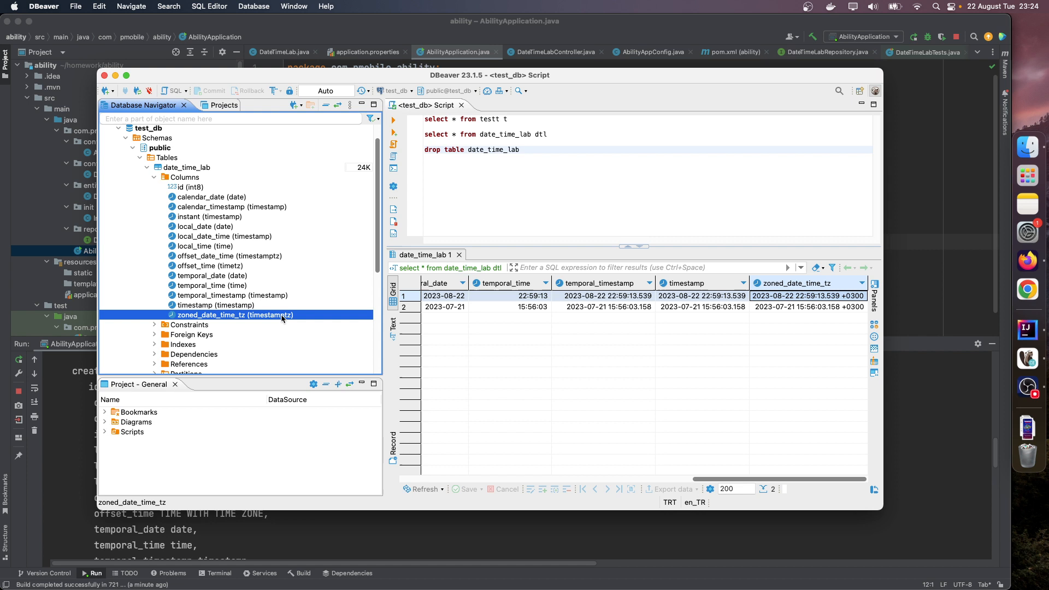
{"action": "left_click", "coordinate": [227, 255]}
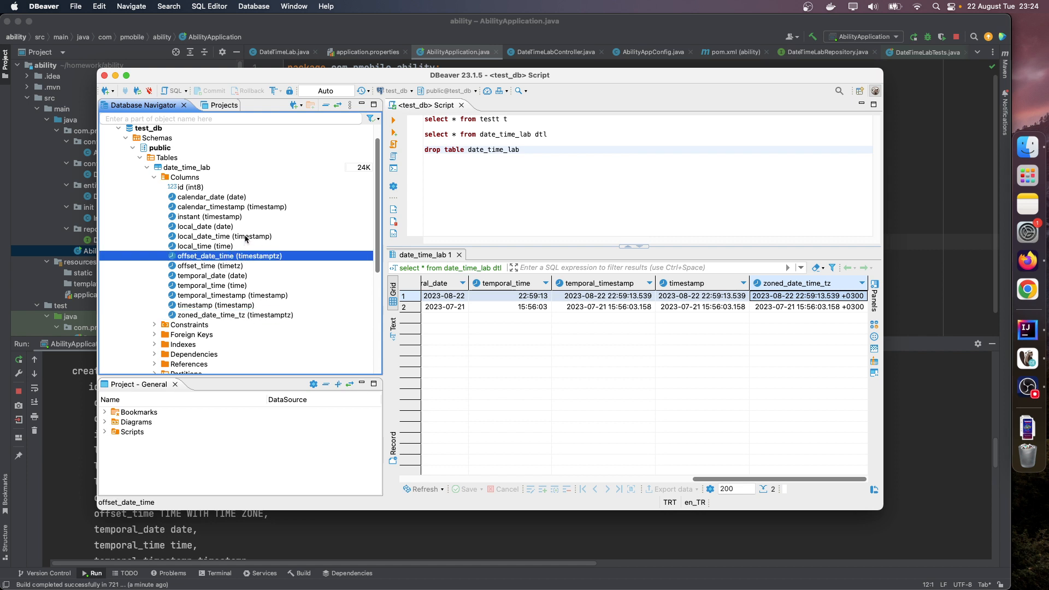
{"action": "left_click", "coordinate": [223, 236]}
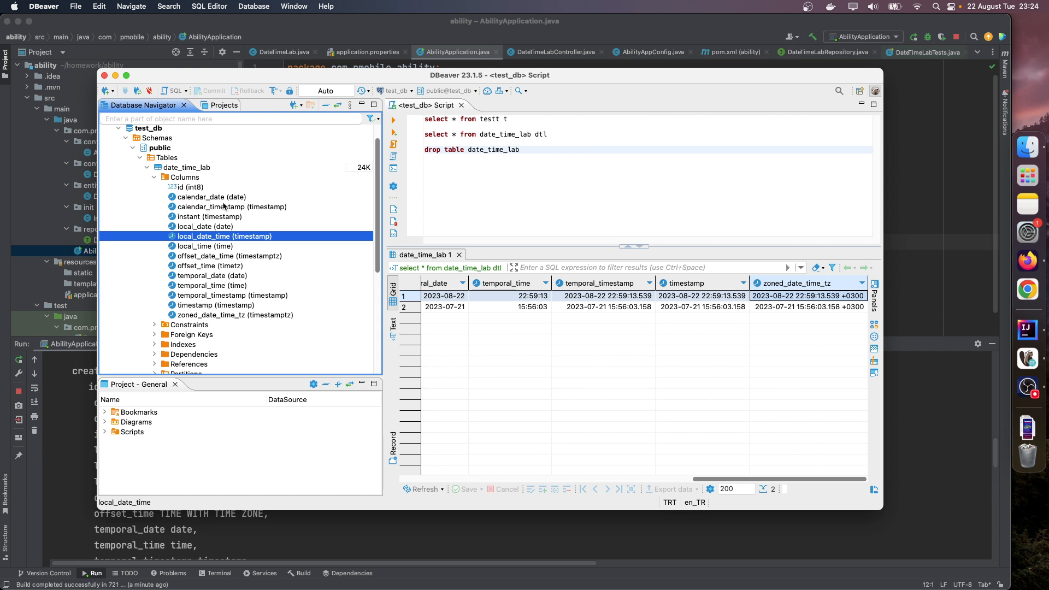
{"action": "left_click", "coordinate": [230, 206]}
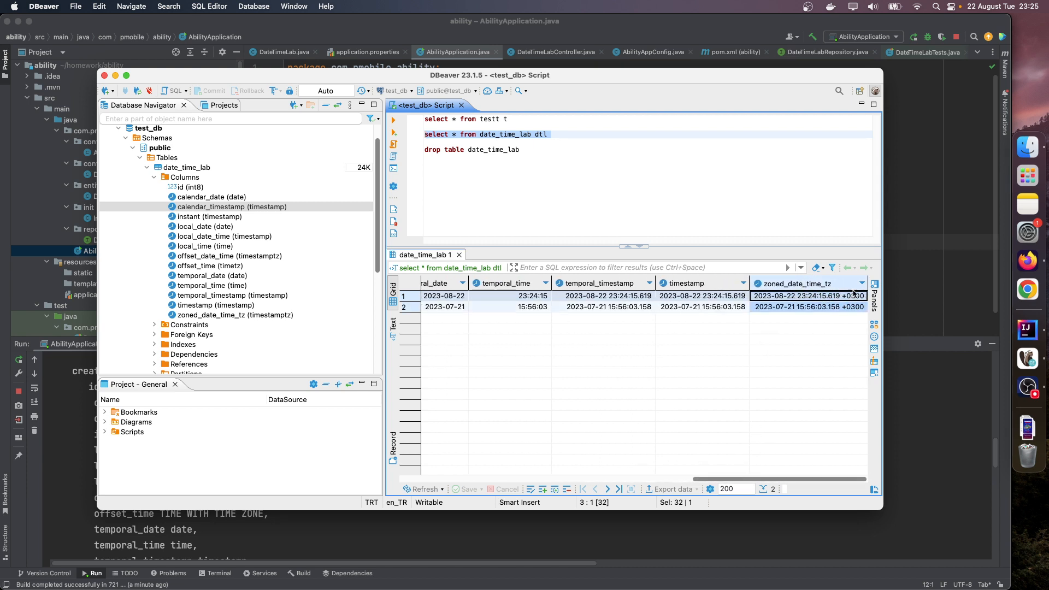
{"action": "left_click", "coordinate": [701, 295]}
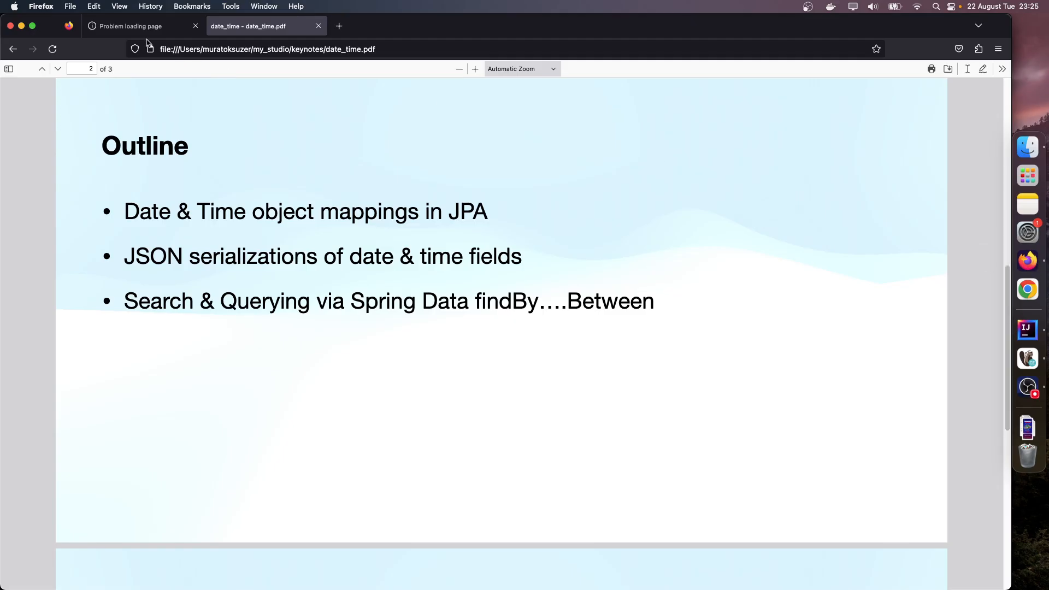
Show the localhost:8080/datetimelab/2 response, toggling between Raw Data and JSON views
{"action": "left_click", "coordinate": [127, 26]}
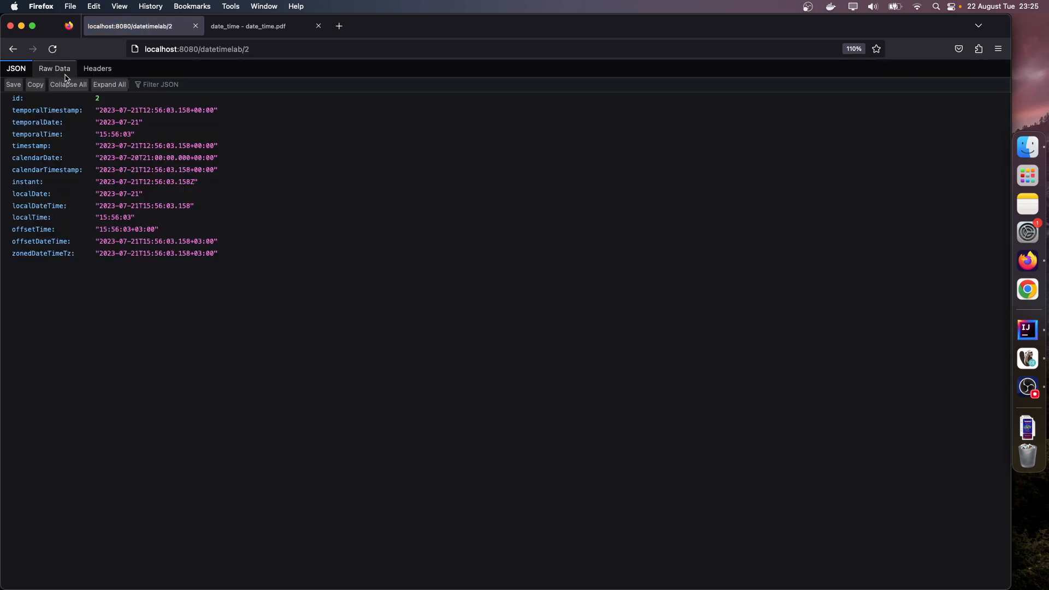
{"action": "left_click", "coordinate": [54, 68]}
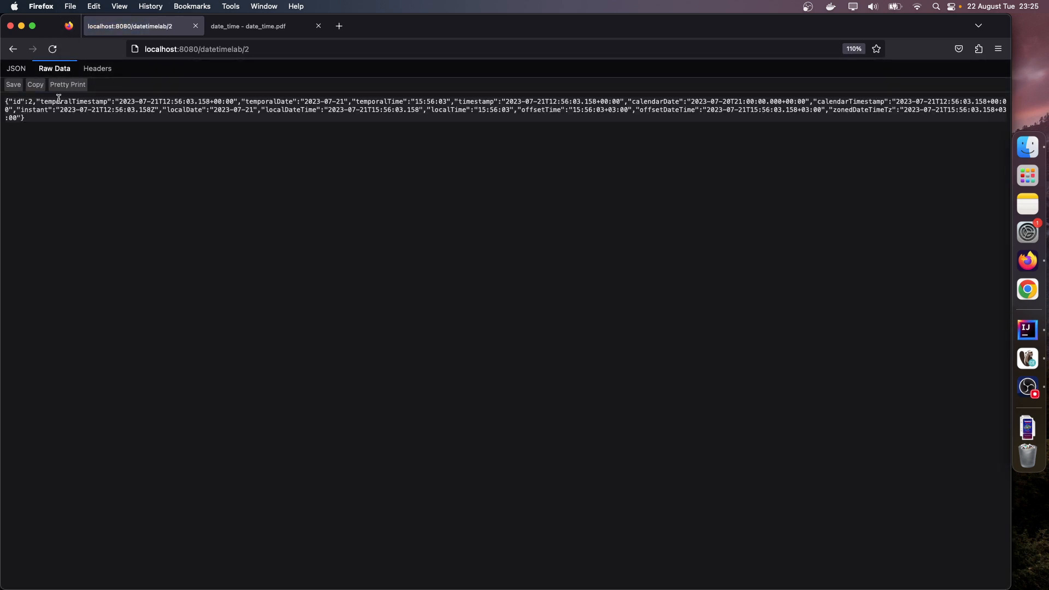
{"action": "left_click", "coordinate": [15, 68]}
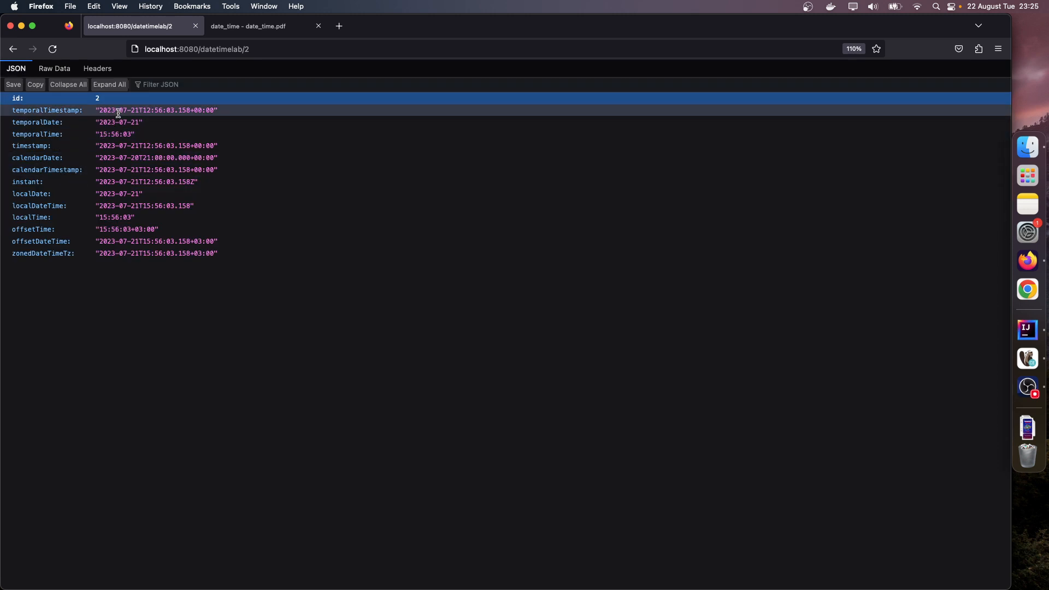
Highlight temporalTimestamp's +00:00 offset and the offsetDateTime entry in the JSON
{"action": "double_click", "coordinate": [46, 110]}
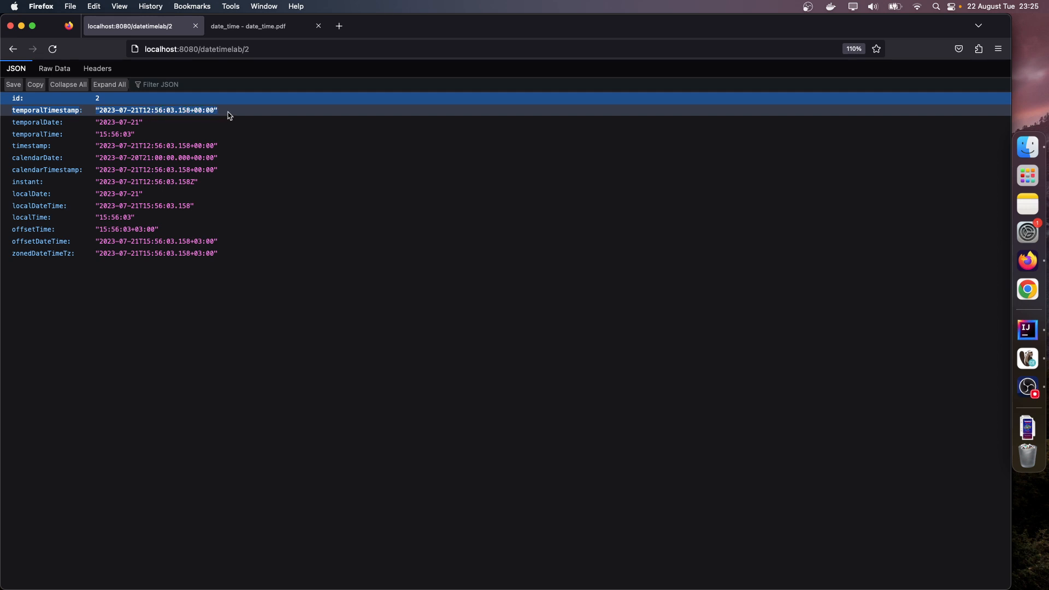
{"action": "double_click", "coordinate": [204, 109]}
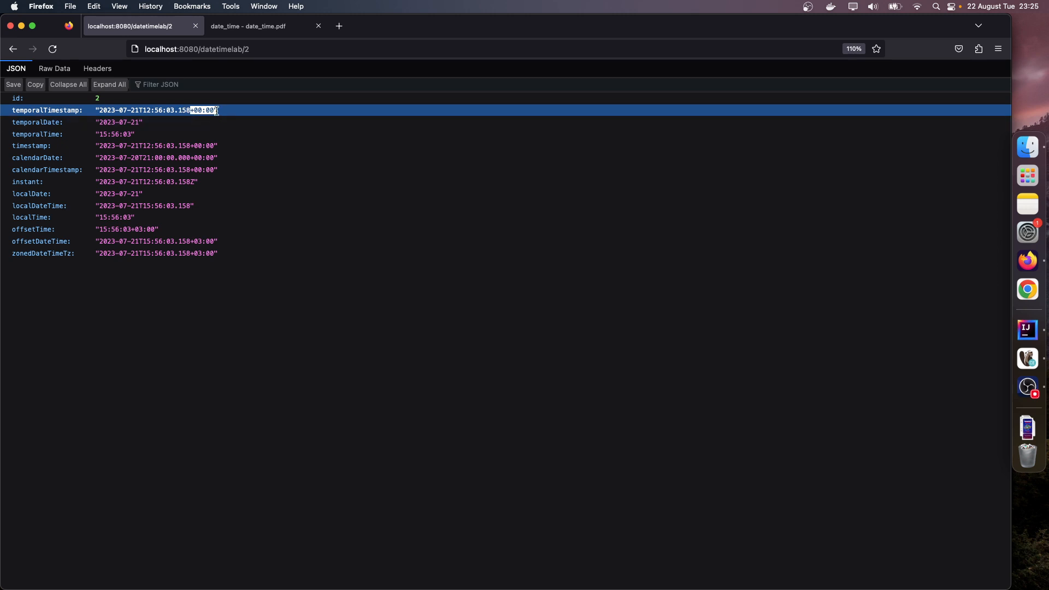
{"action": "mouse_move", "coordinate": [17, 234]}
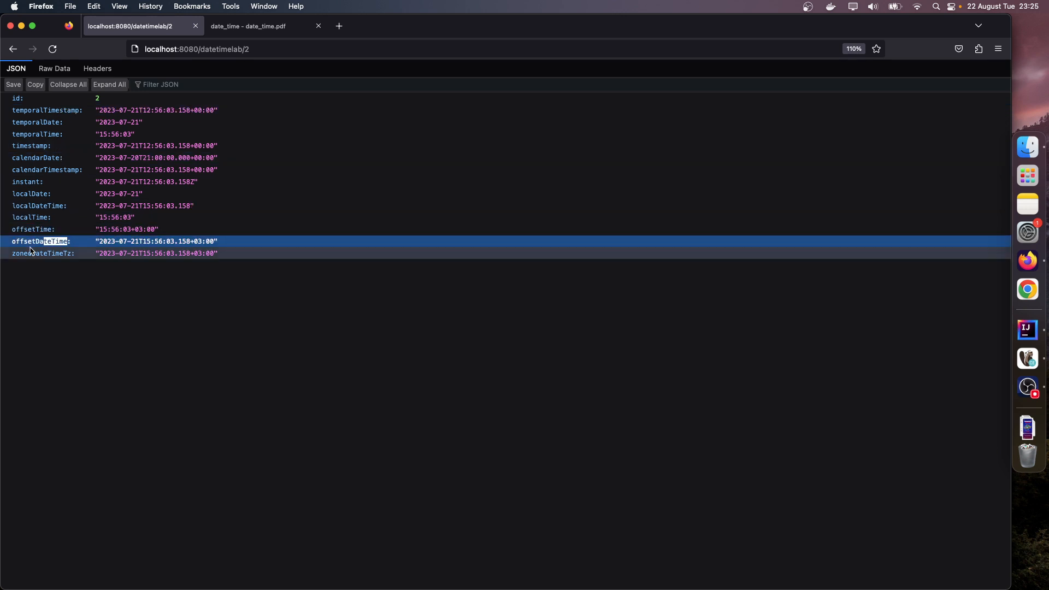
{"action": "left_click", "coordinate": [156, 253]}
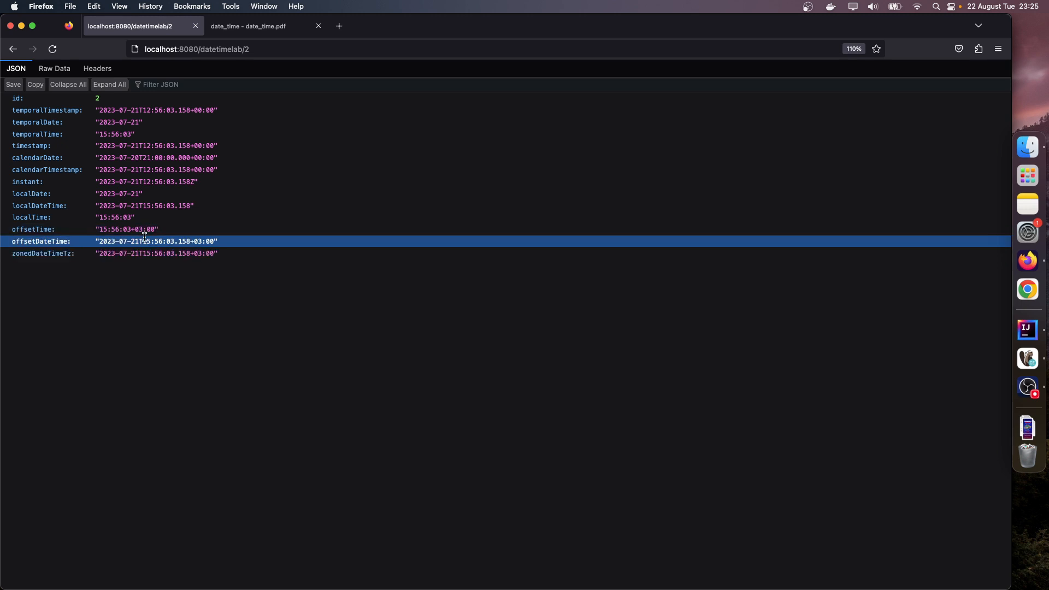
{"action": "mouse_move", "coordinate": [1028, 329]}
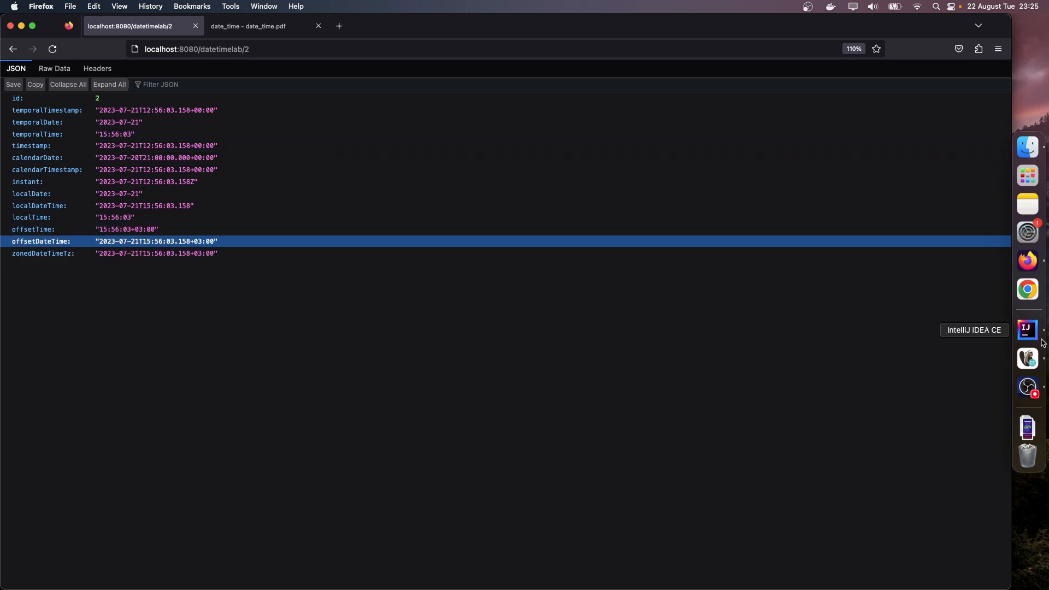
{"action": "left_click", "coordinate": [1028, 329]}
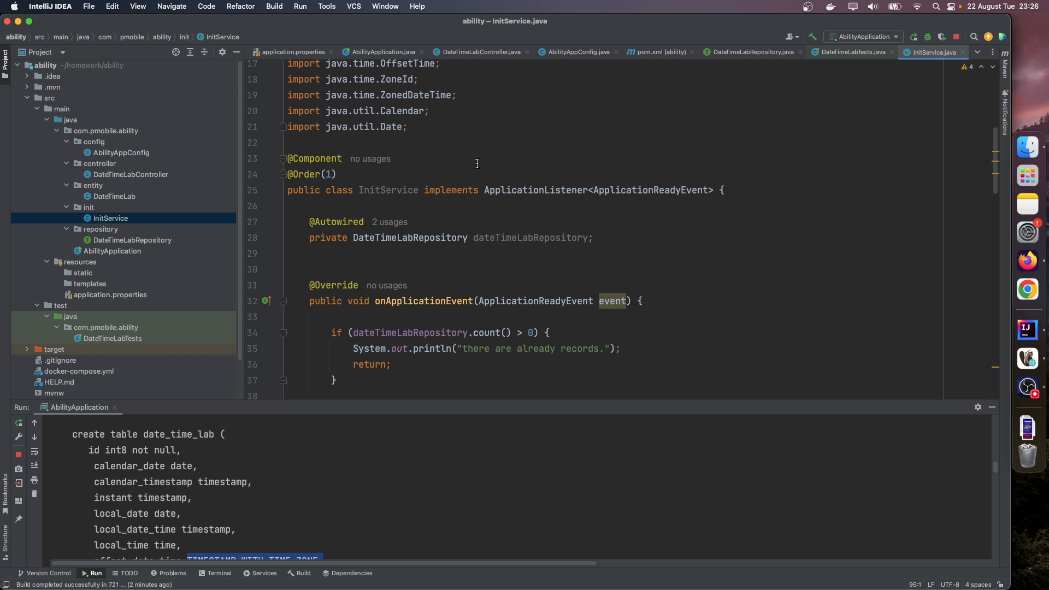
{"action": "scroll", "scroll_direction": "down", "scroll_amount": 3}
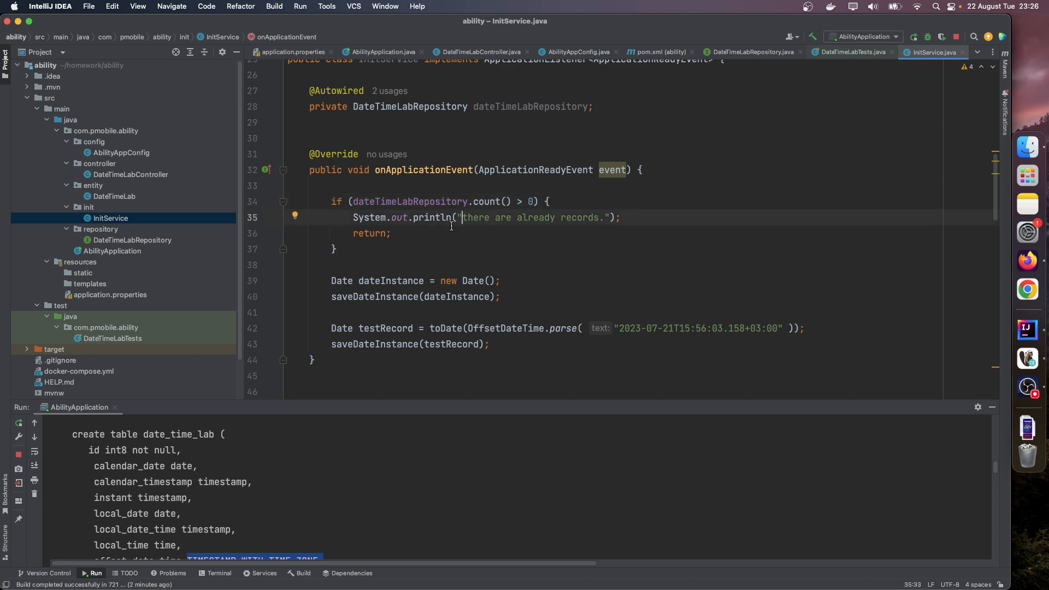
{"action": "scroll", "scroll_direction": "down", "scroll_amount": 3}
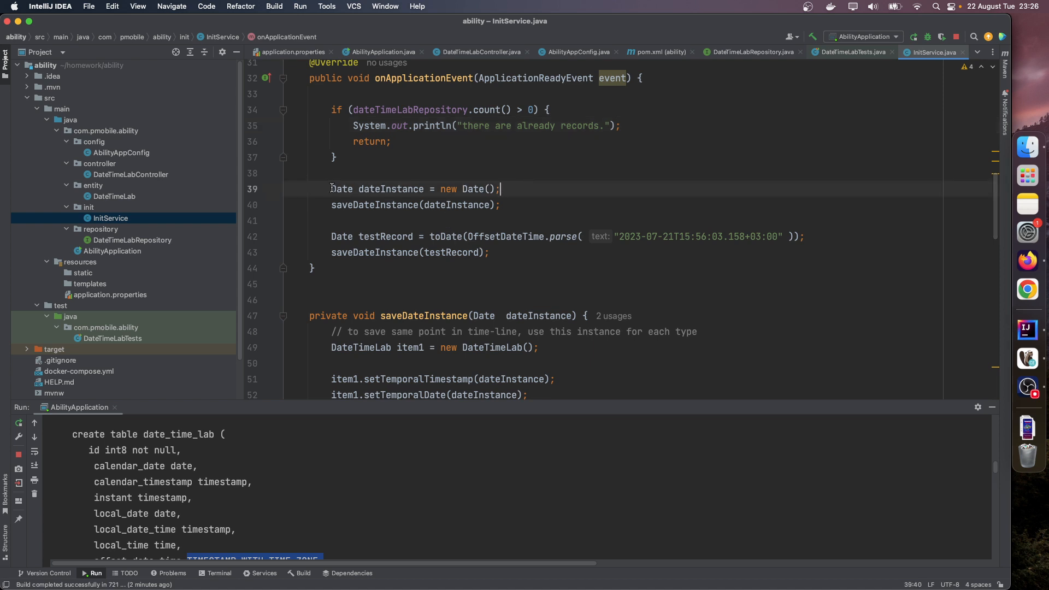
{"action": "left_click", "coordinate": [288, 173]}
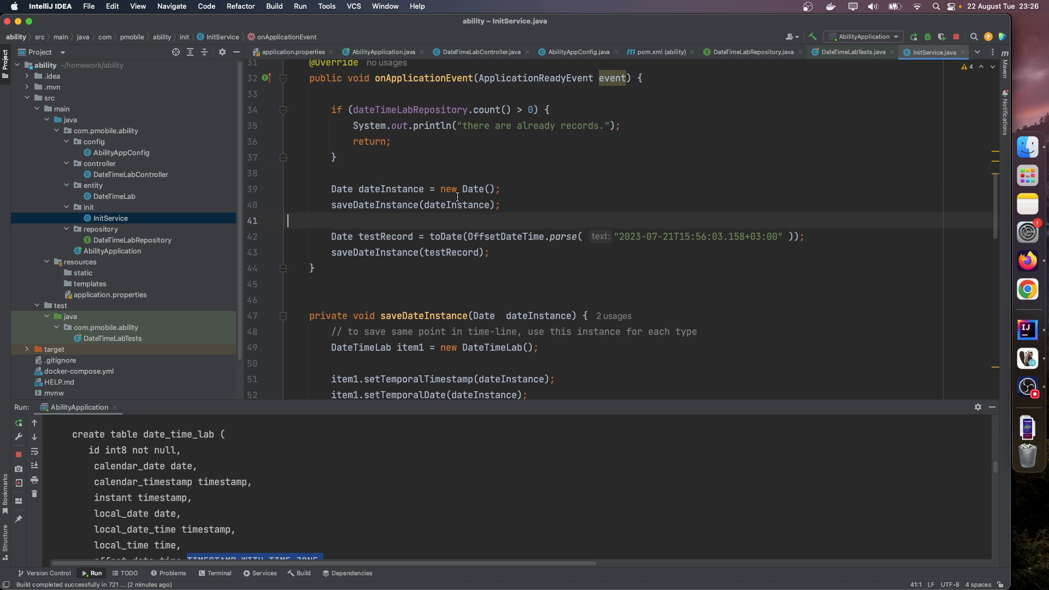
{"action": "mouse_move", "coordinate": [627, 245]}
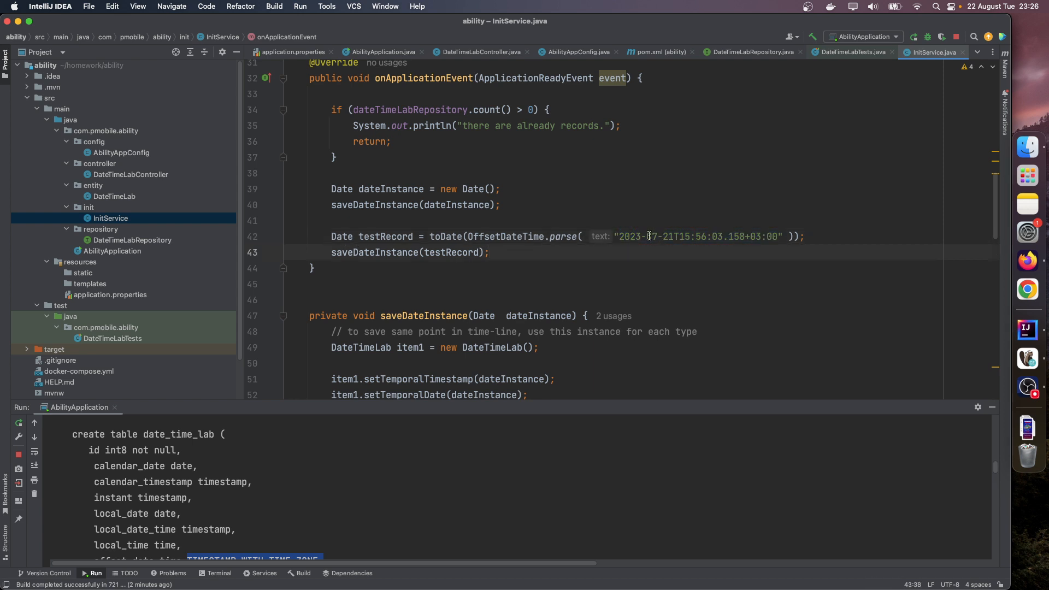
{"action": "double_click", "coordinate": [387, 236]}
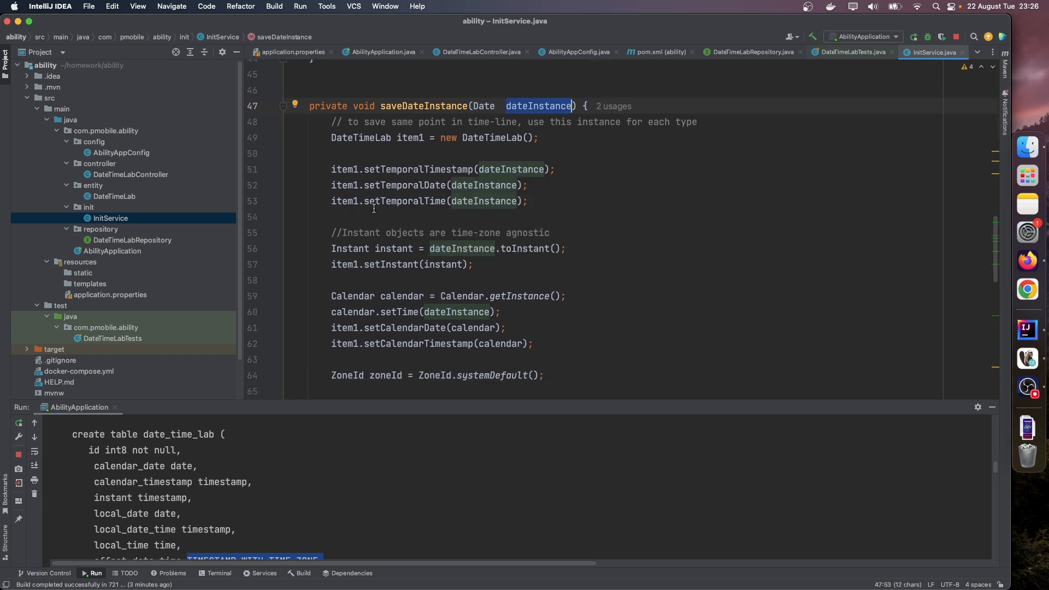
{"action": "scroll", "scroll_direction": "down", "scroll_amount": 3}
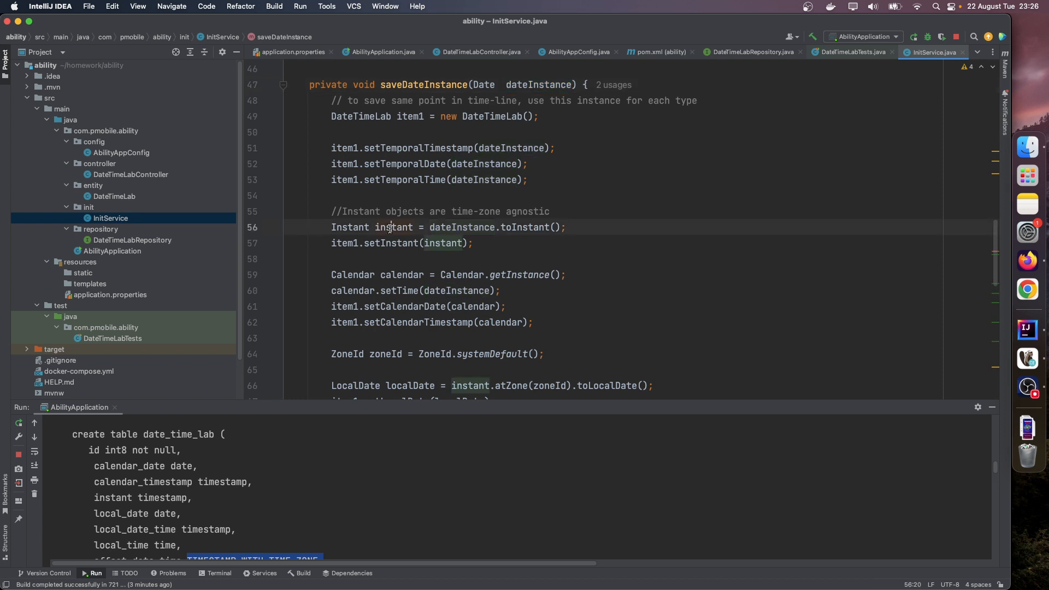
{"action": "scroll", "scroll_direction": "down", "scroll_amount": 3}
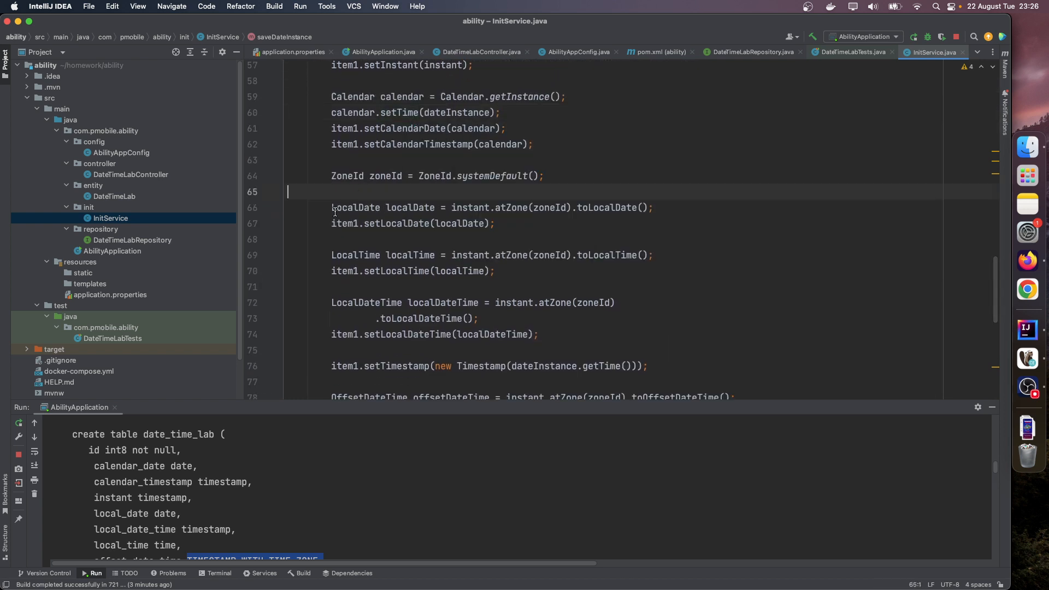
{"action": "scroll", "scroll_direction": "down", "scroll_amount": 3}
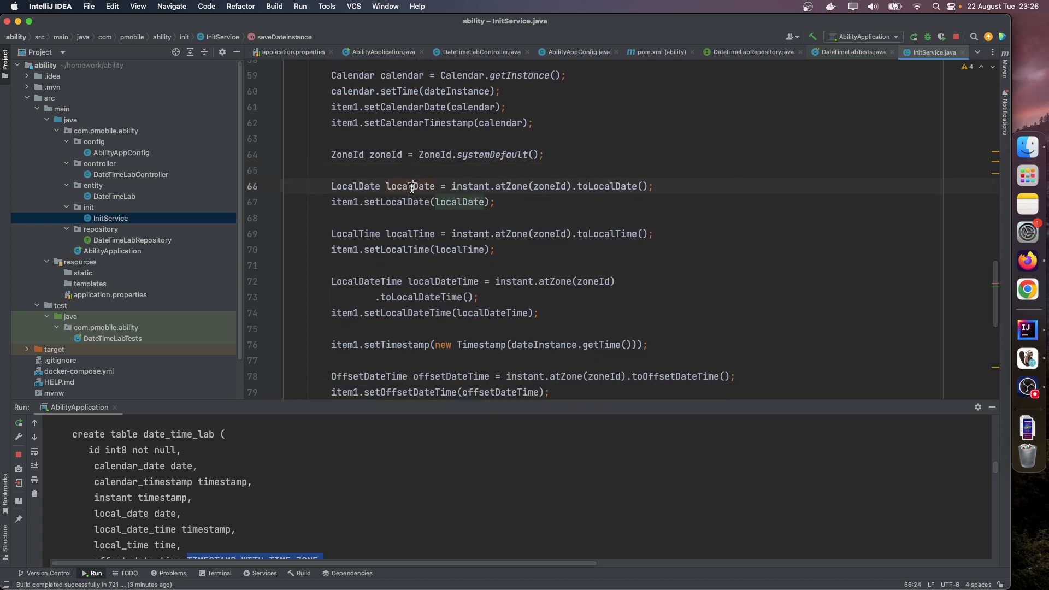
{"action": "scroll", "scroll_direction": "down", "scroll_amount": 3}
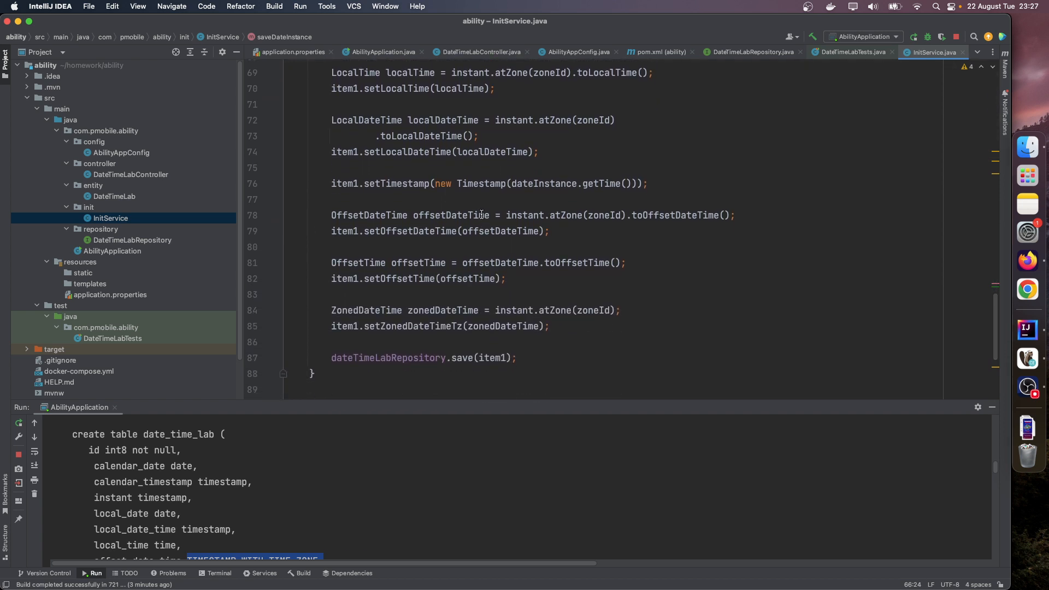
{"action": "left_click", "coordinate": [451, 215]}
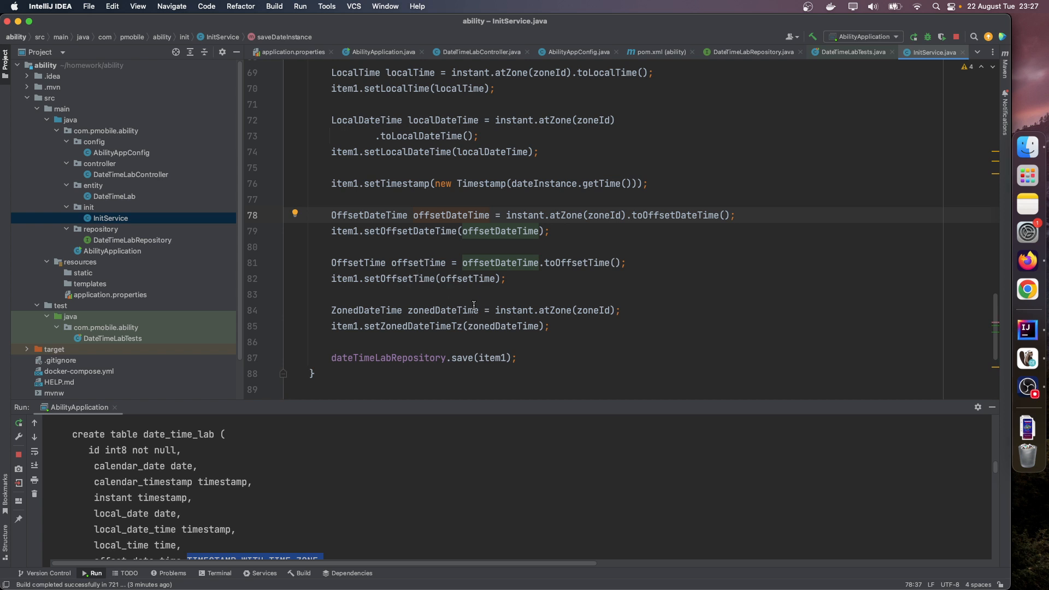
{"action": "left_click", "coordinate": [514, 358]}
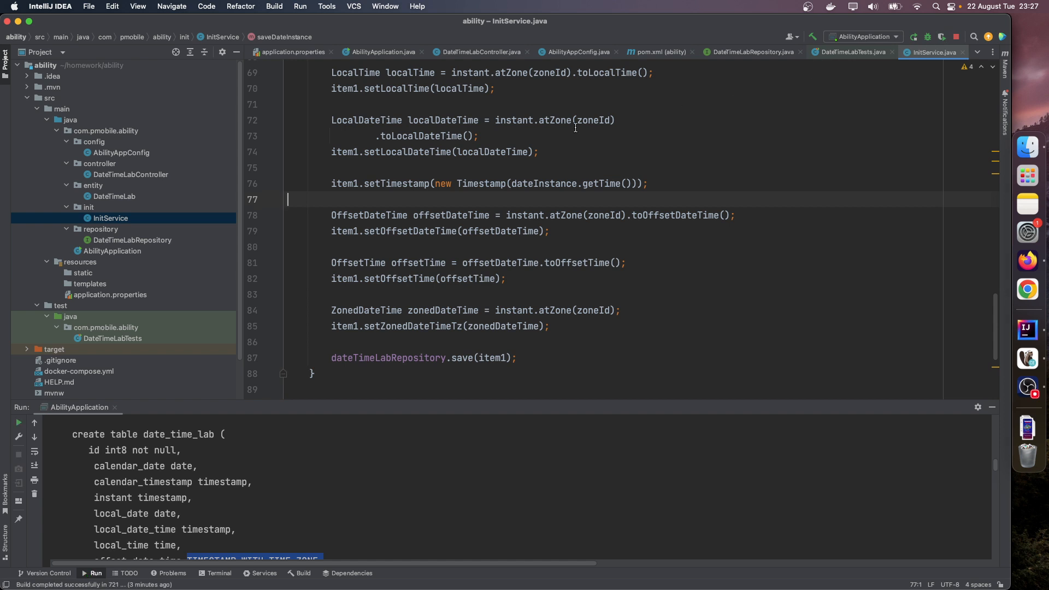
{"action": "mouse_move", "coordinate": [143, 247]}
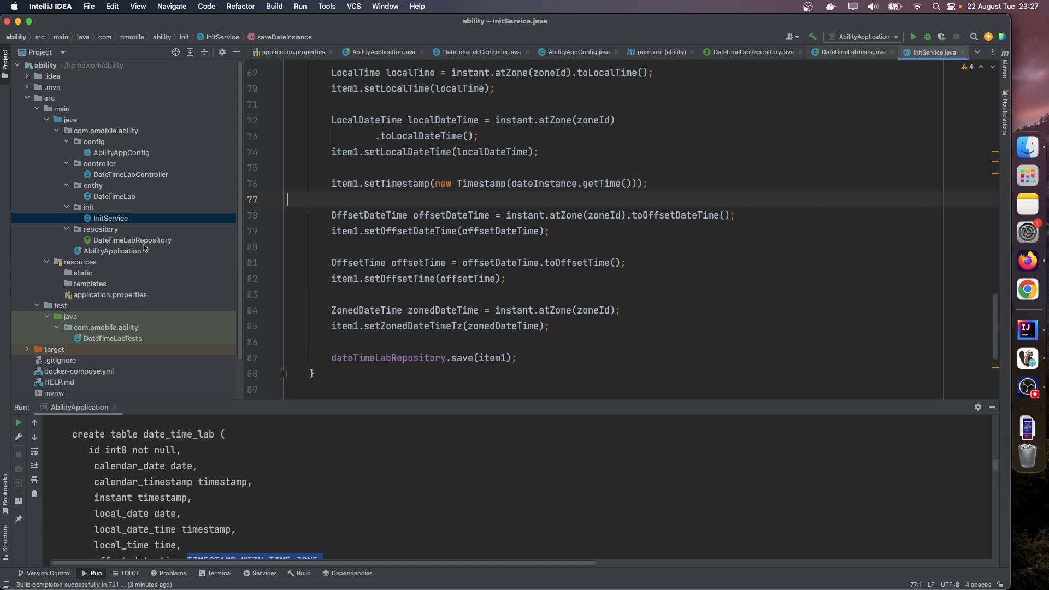
{"action": "left_click", "coordinate": [130, 174]}
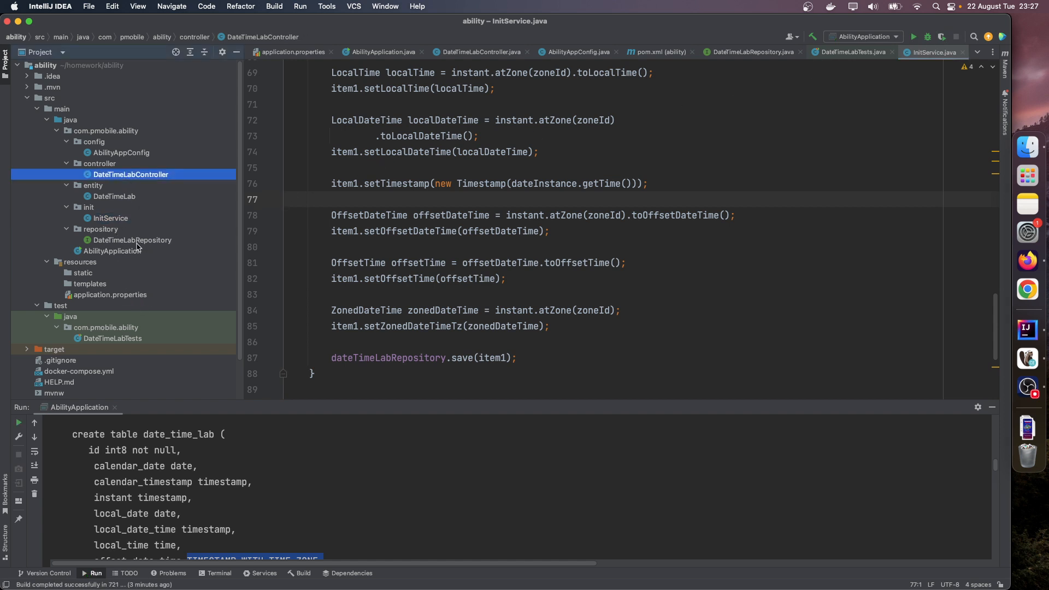
{"action": "left_click", "coordinate": [133, 240]}
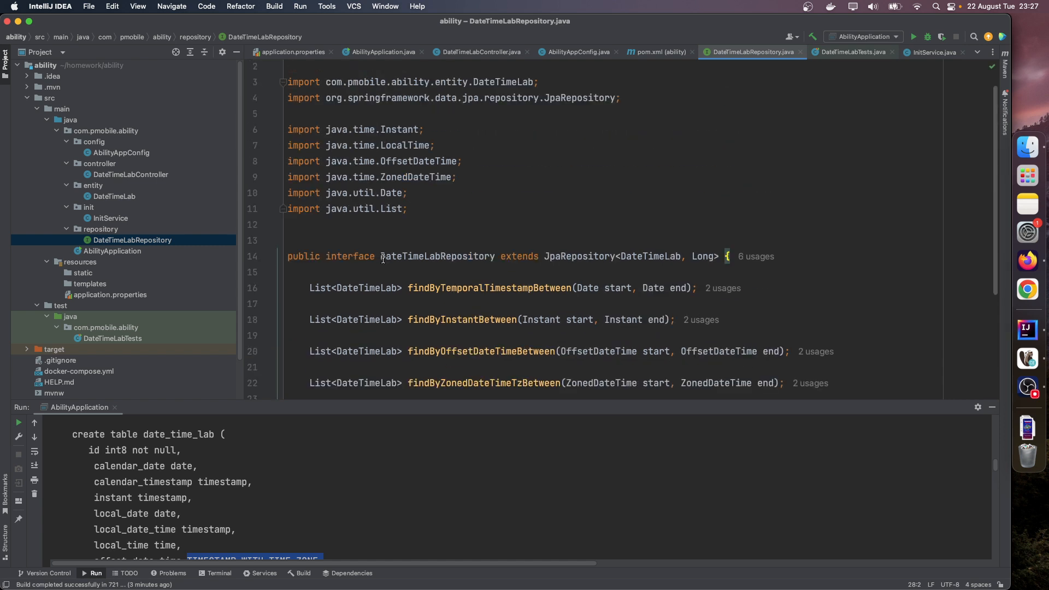
{"action": "scroll", "scroll_direction": "down", "scroll_amount": 3}
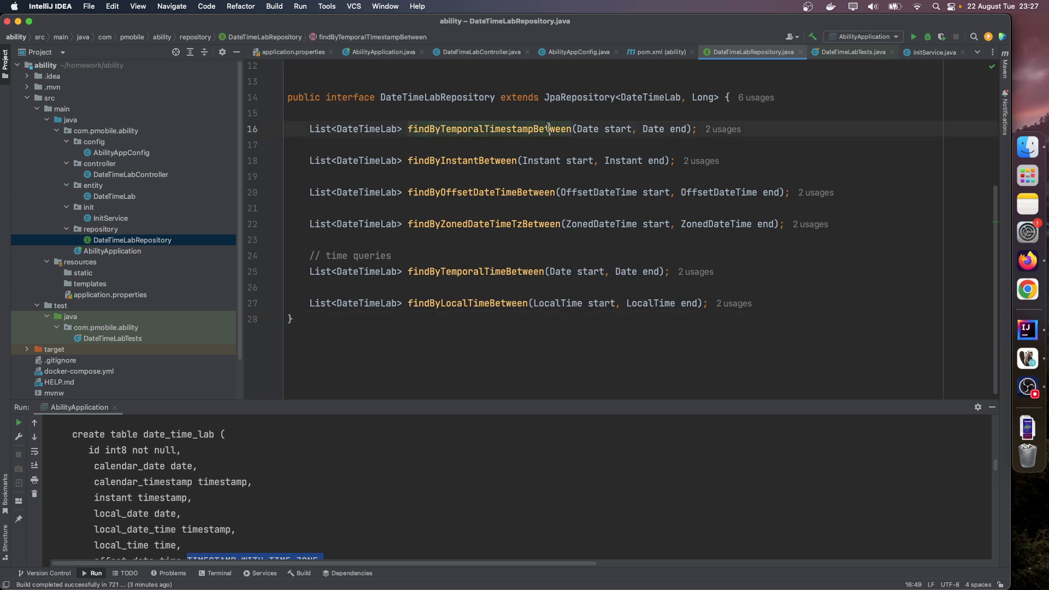
{"action": "mouse_move", "coordinate": [555, 194]}
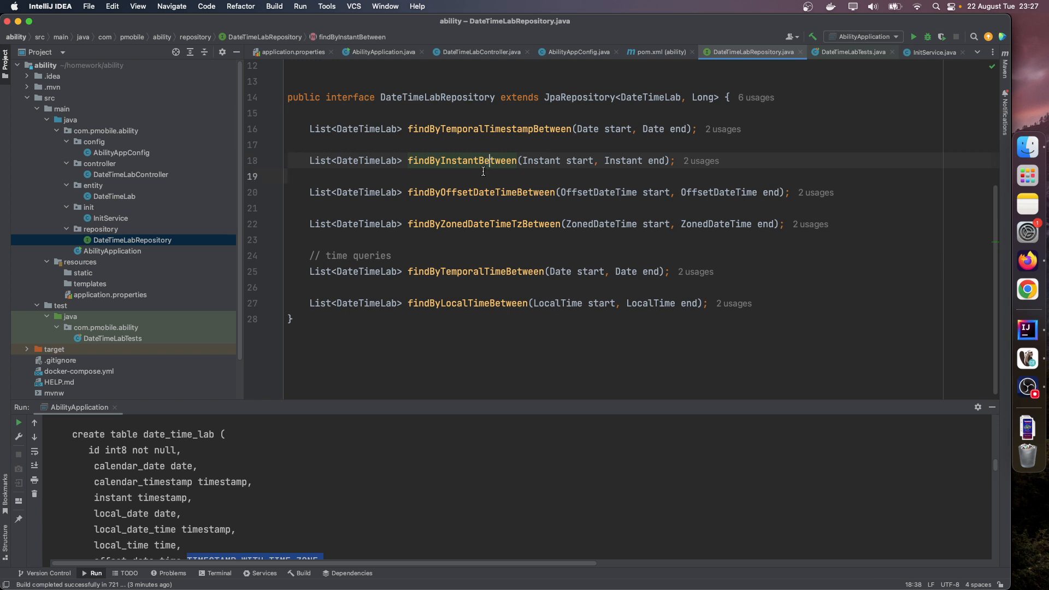
{"action": "double_click", "coordinate": [495, 161]}
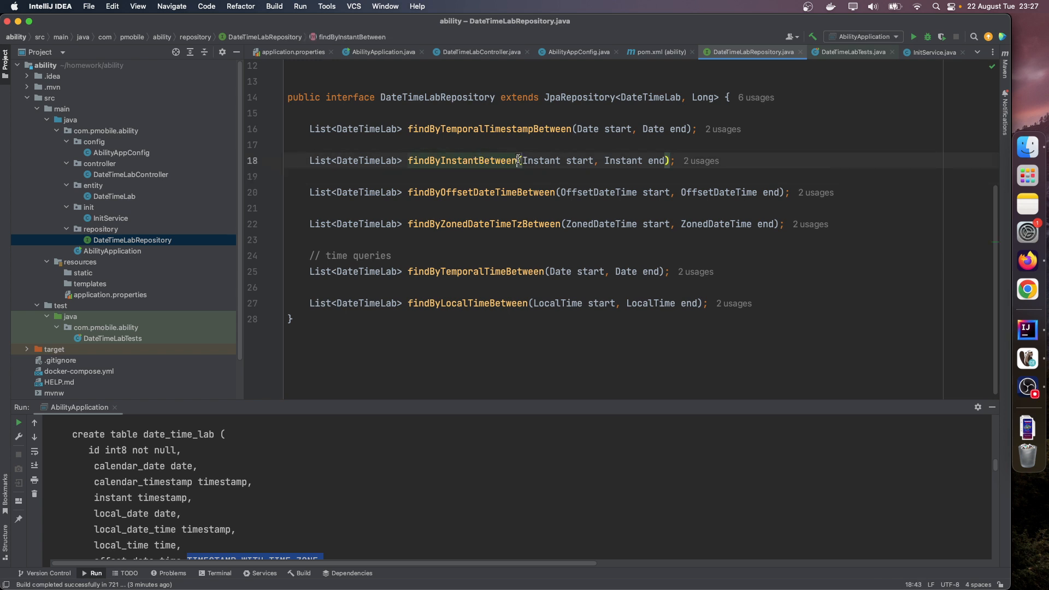
{"action": "left_click_drag", "start_coordinate": [519, 161], "coordinate": [662, 161]}
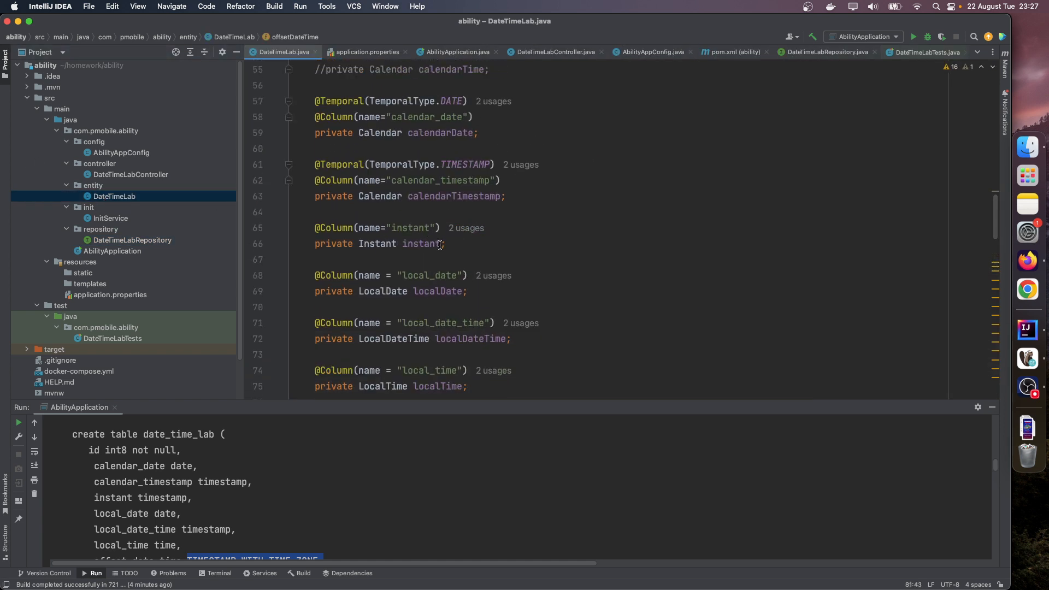
{"action": "double_click", "coordinate": [420, 243]}
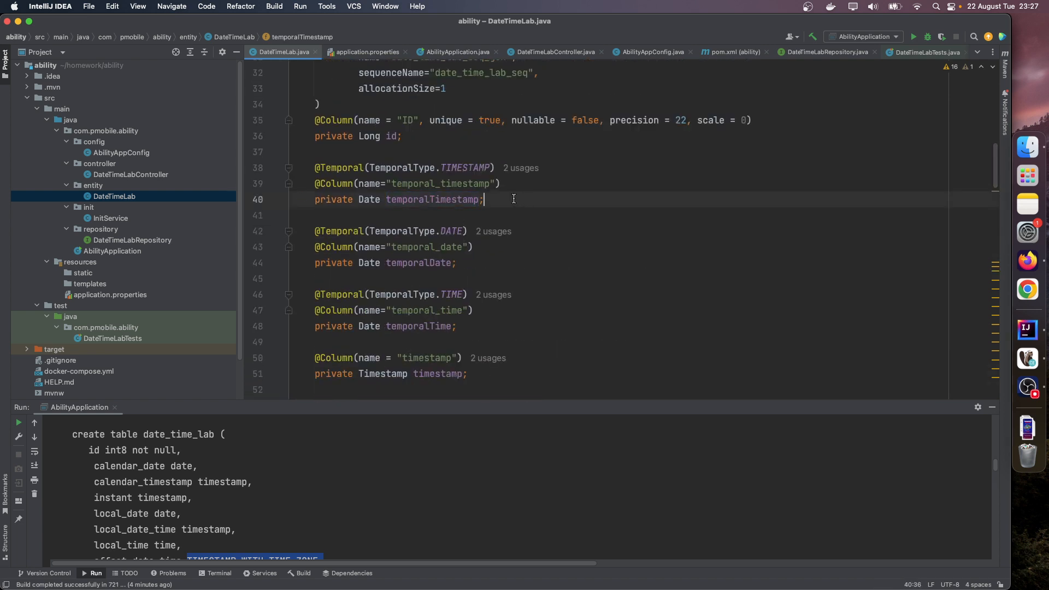
{"action": "left_click", "coordinate": [827, 52]}
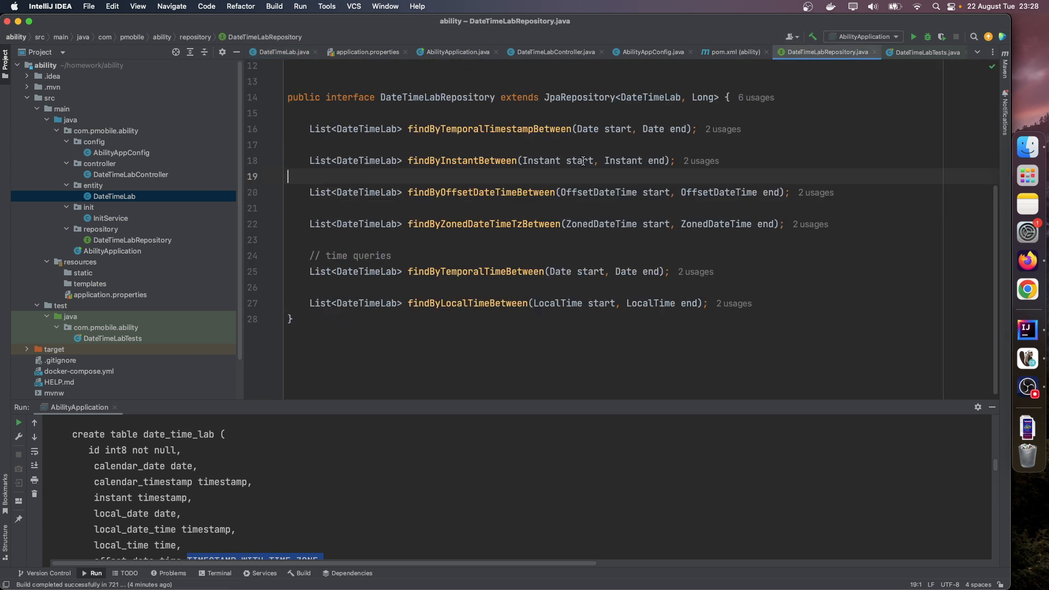
{"action": "mouse_move", "coordinate": [694, 119]}
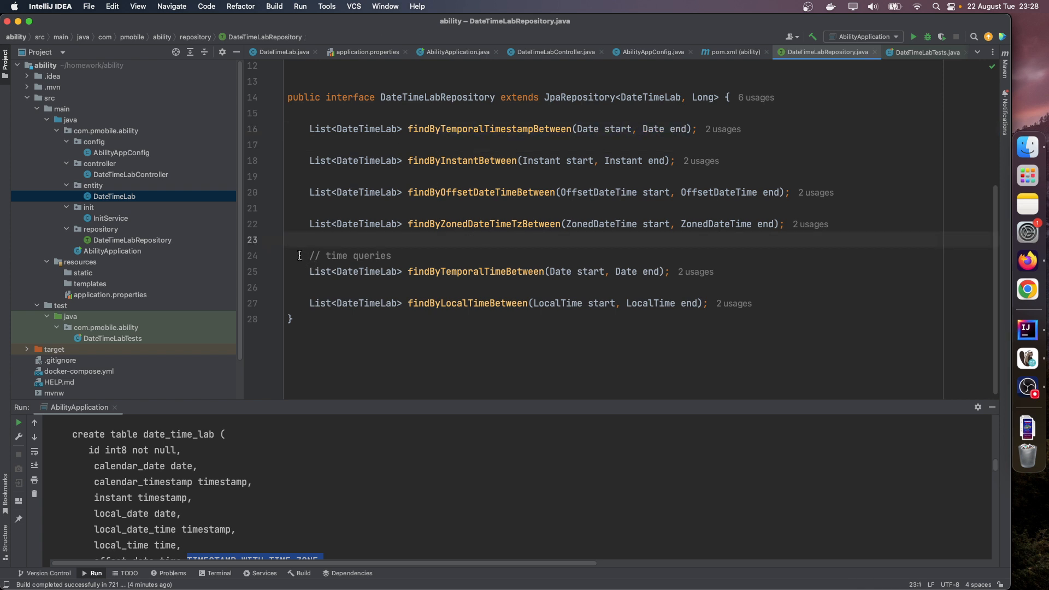
{"action": "left_click_drag", "start_coordinate": [310, 255], "coordinate": [707, 303]}
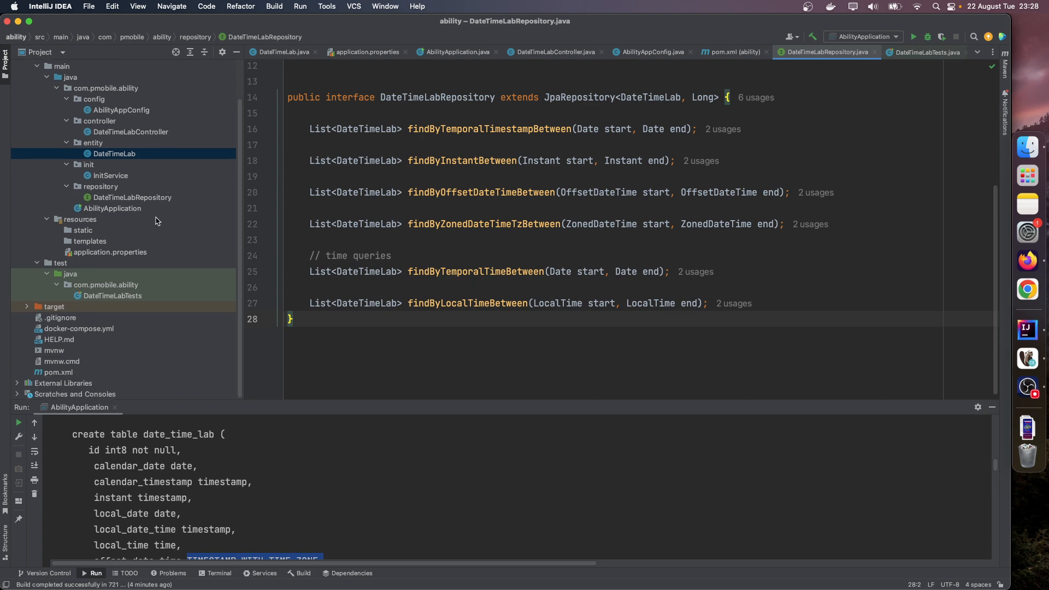
In DateTimeLabTests, examine the findByTemporalTimestampBetween call inside the searchByTemporalTimestamp test
{"action": "left_click", "coordinate": [924, 52]}
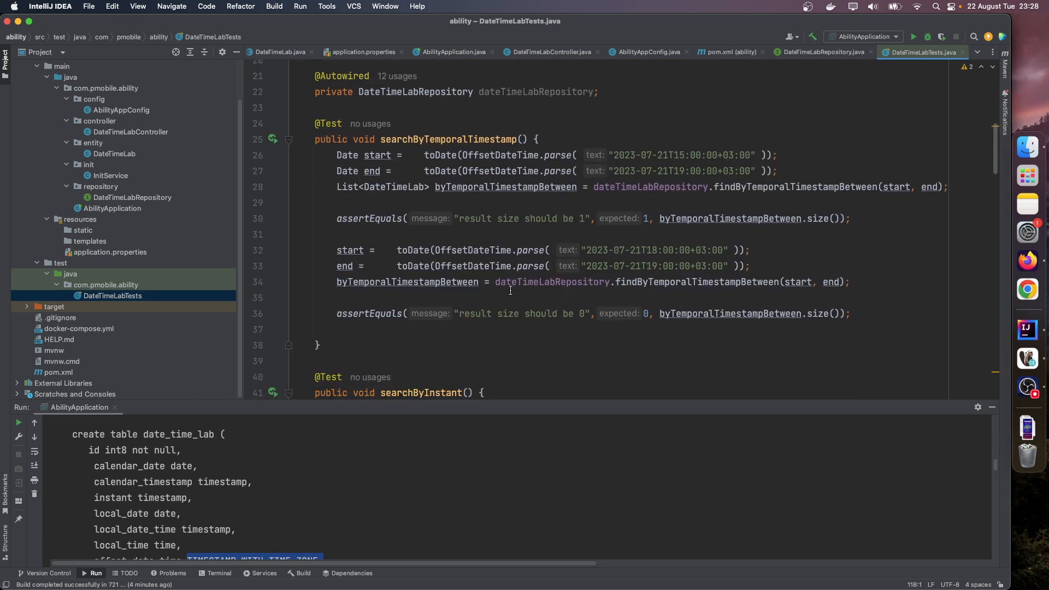
{"action": "double_click", "coordinate": [676, 155]}
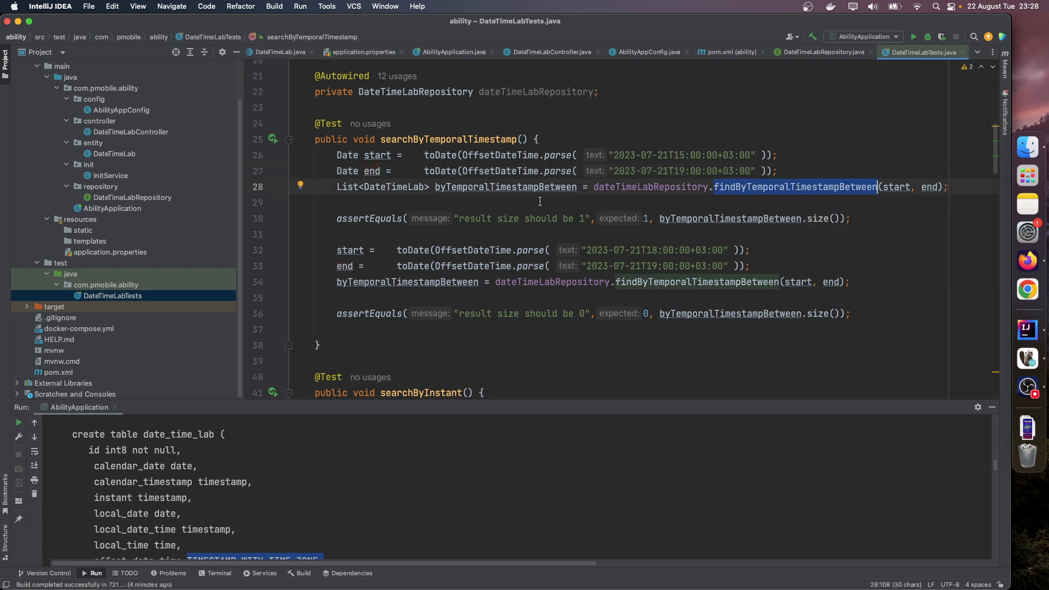
{"action": "double_click", "coordinate": [625, 155]}
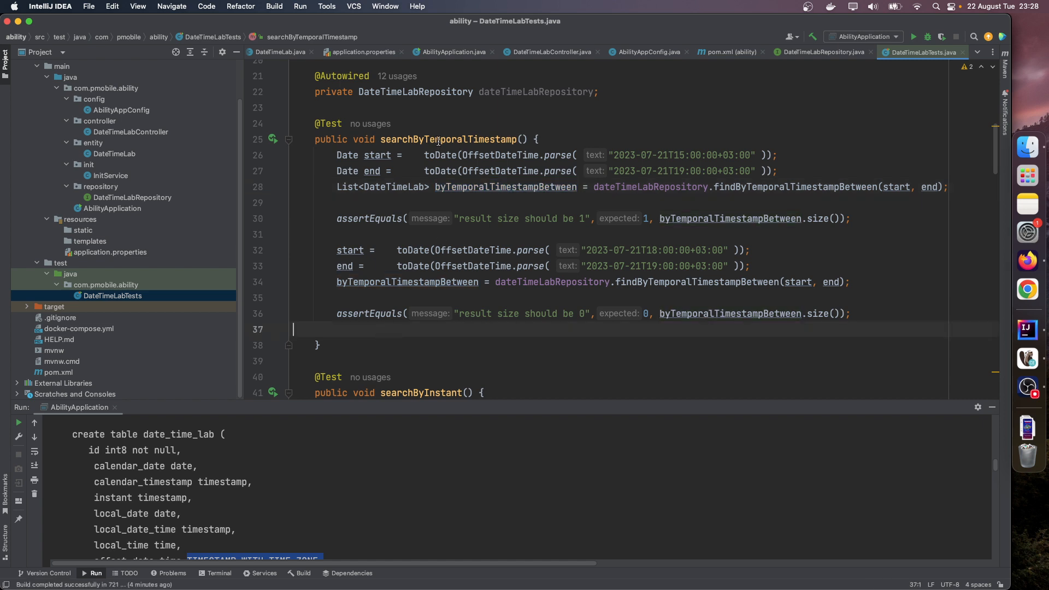
{"action": "double_click", "coordinate": [448, 140]}
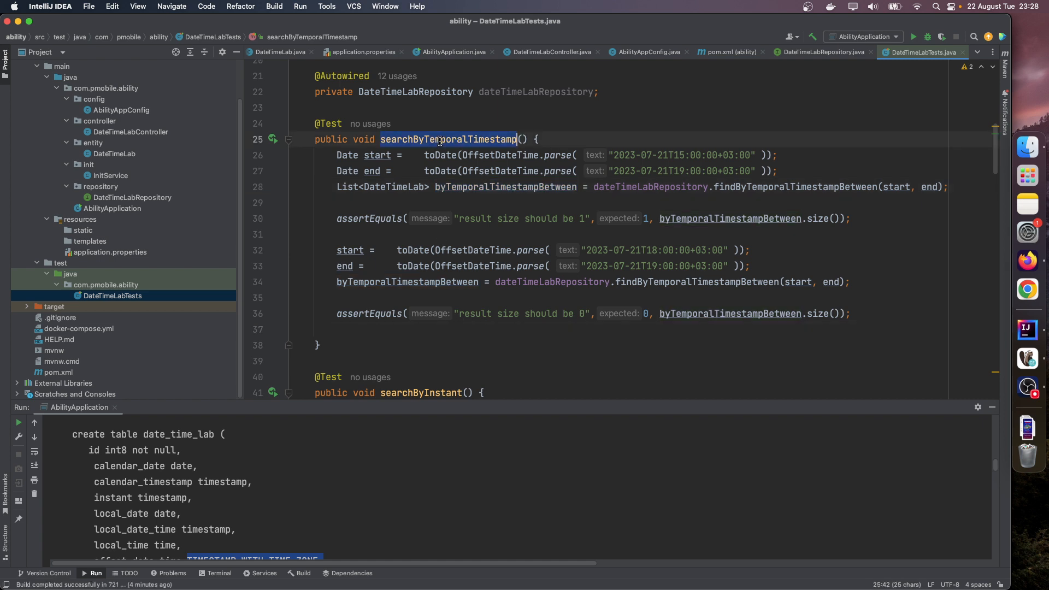
{"action": "left_click", "coordinate": [273, 139]}
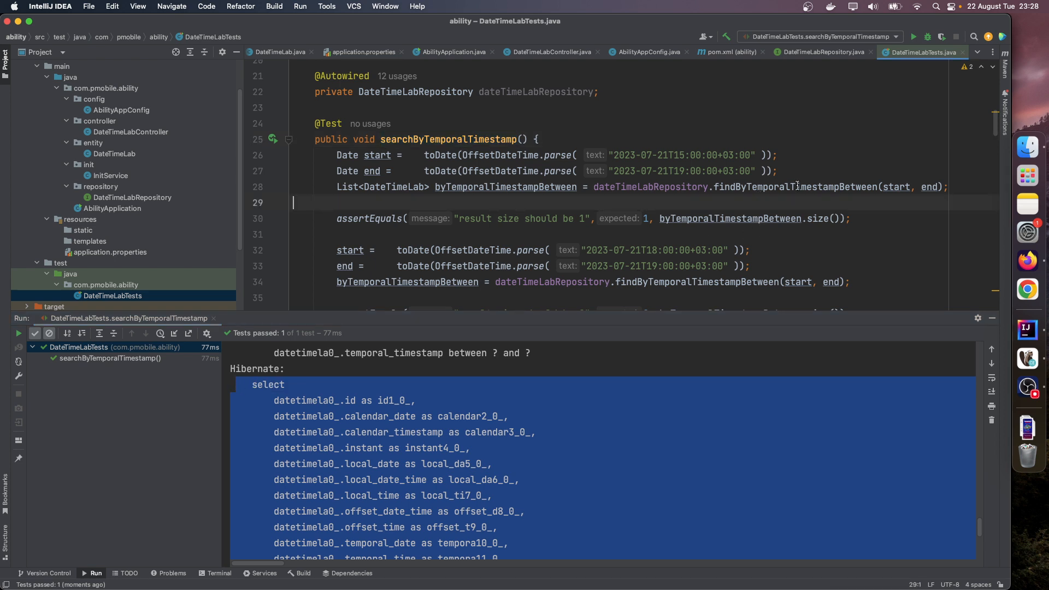
Scroll through the remaining date-time tests down to the toDate helper and run the whole class
{"action": "double_click", "coordinate": [796, 187]}
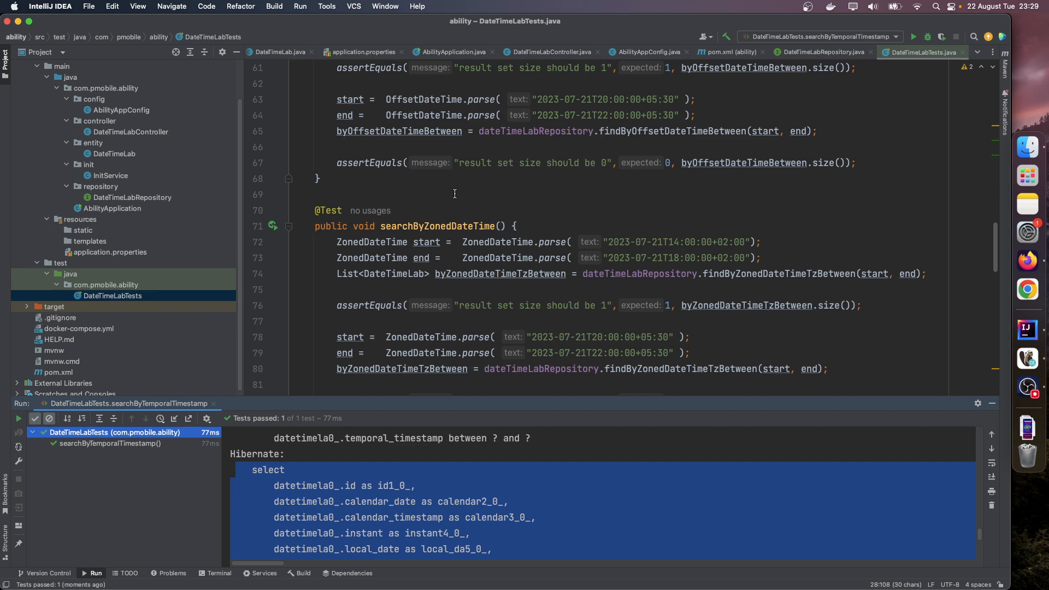
{"action": "scroll", "scroll_direction": "down", "scroll_amount": 3}
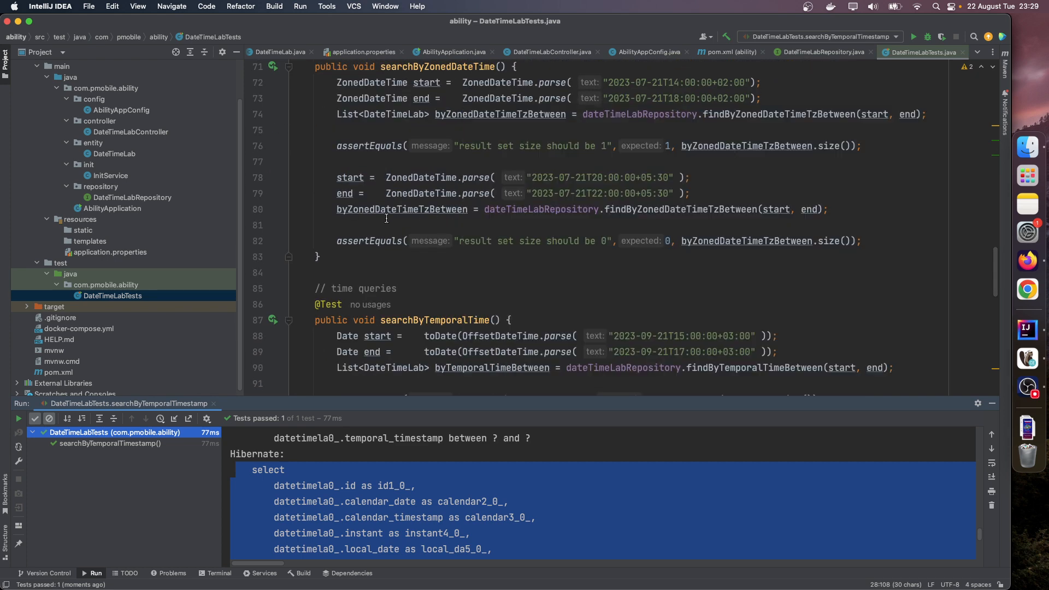
{"action": "scroll", "scroll_direction": "down", "scroll_amount": 3}
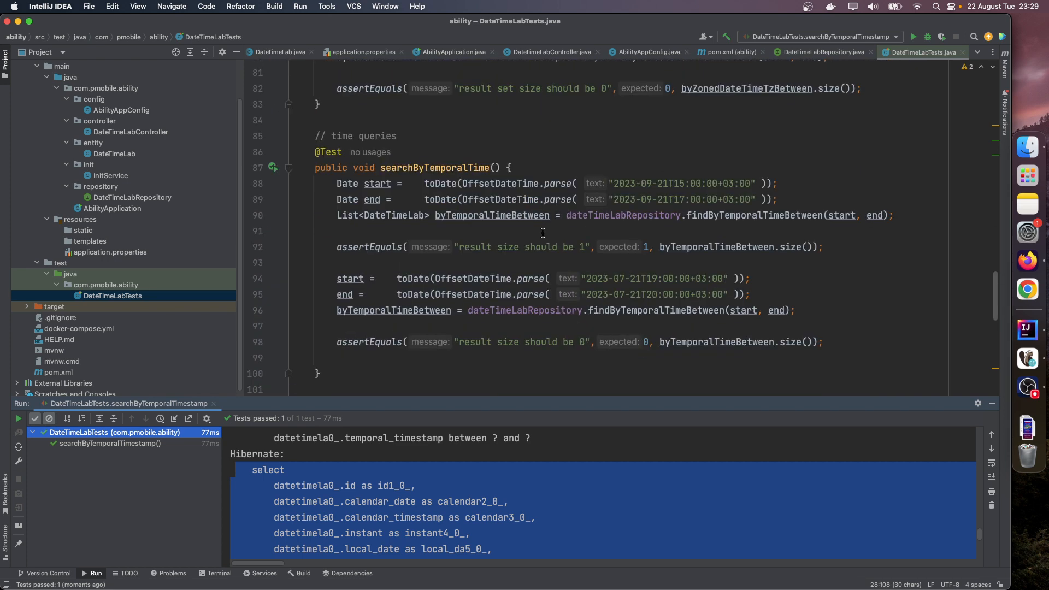
{"action": "scroll", "scroll_direction": "down", "scroll_amount": 3}
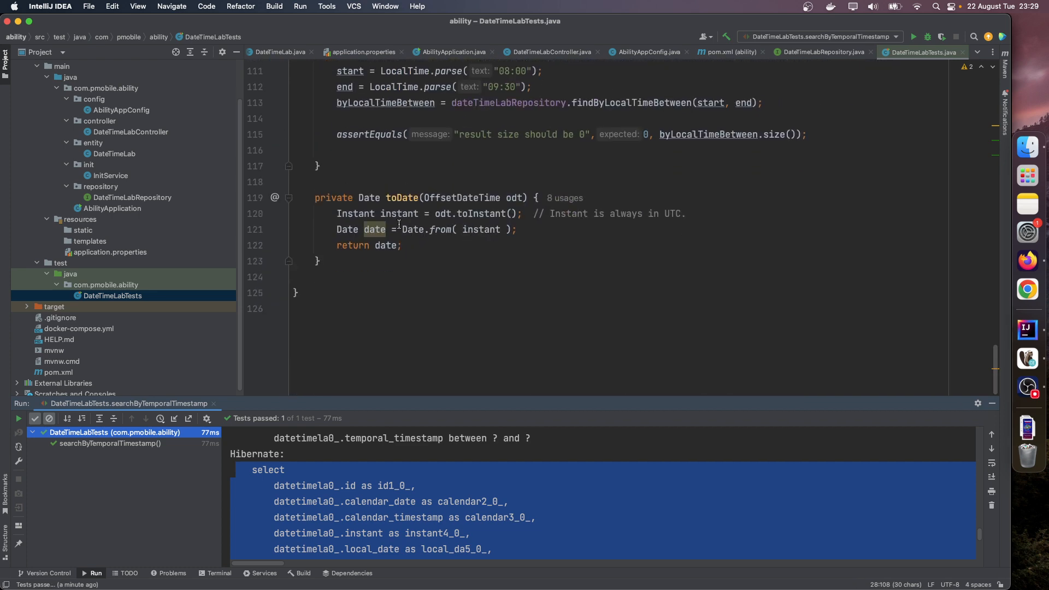
{"action": "left_click", "coordinate": [913, 37]}
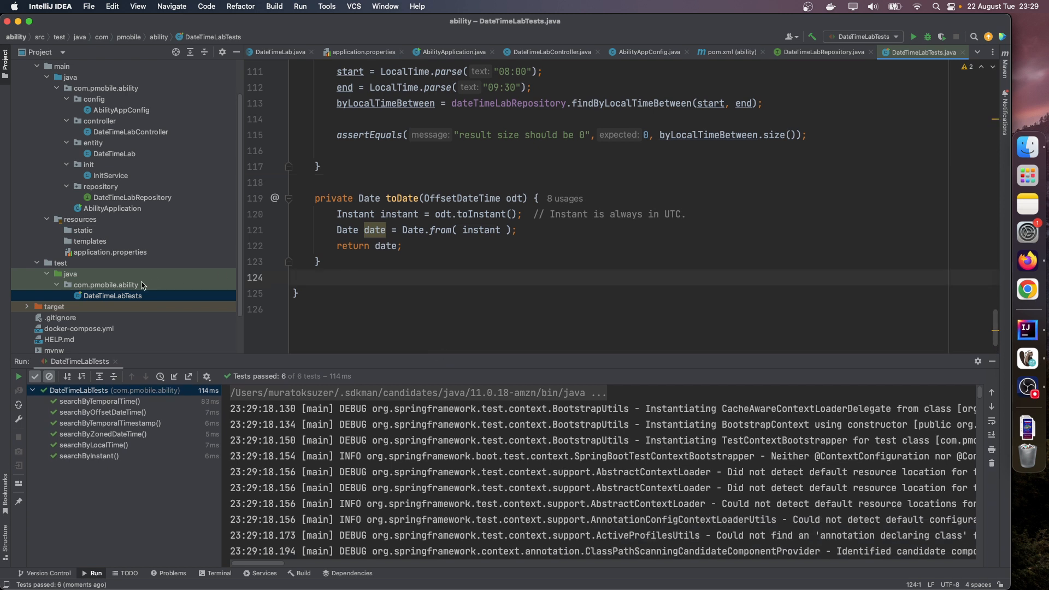
Scroll to confirm all 6 DateTimeLabTests tests passed
{"action": "scroll", "scroll_direction": "down", "scroll_amount": 3}
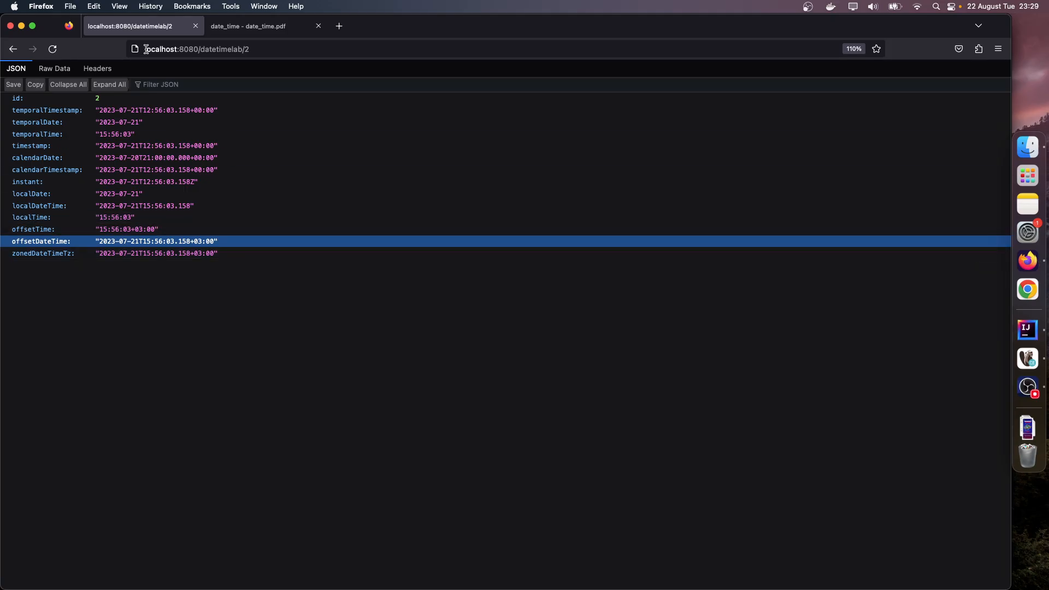
Switch to the date_time.pdf tab and scroll down to the closing Thank You slide
{"action": "left_click", "coordinate": [248, 26]}
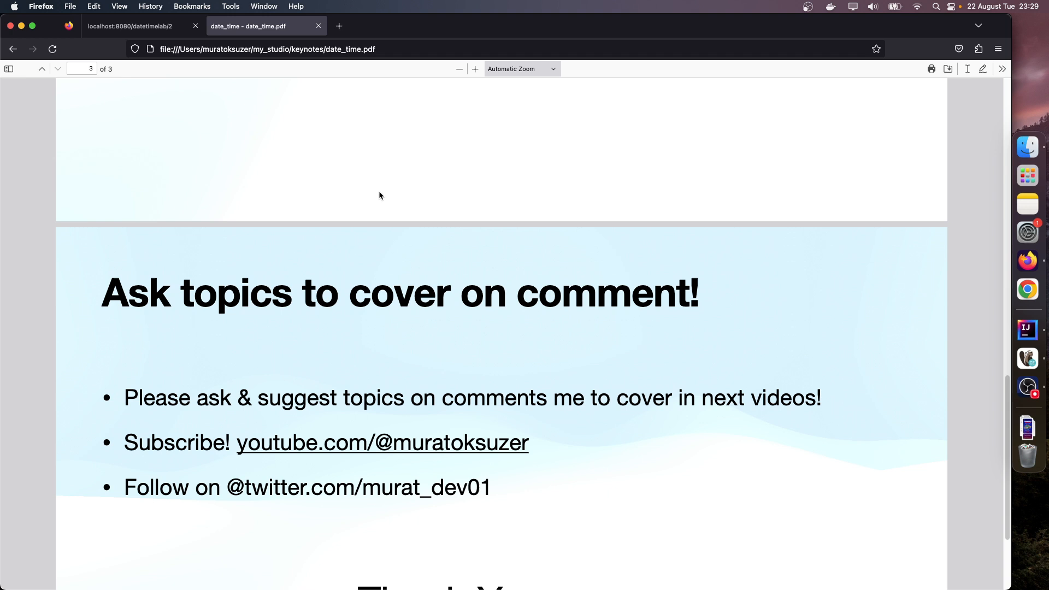
{"action": "scroll", "scroll_direction": "down", "scroll_amount": 3}
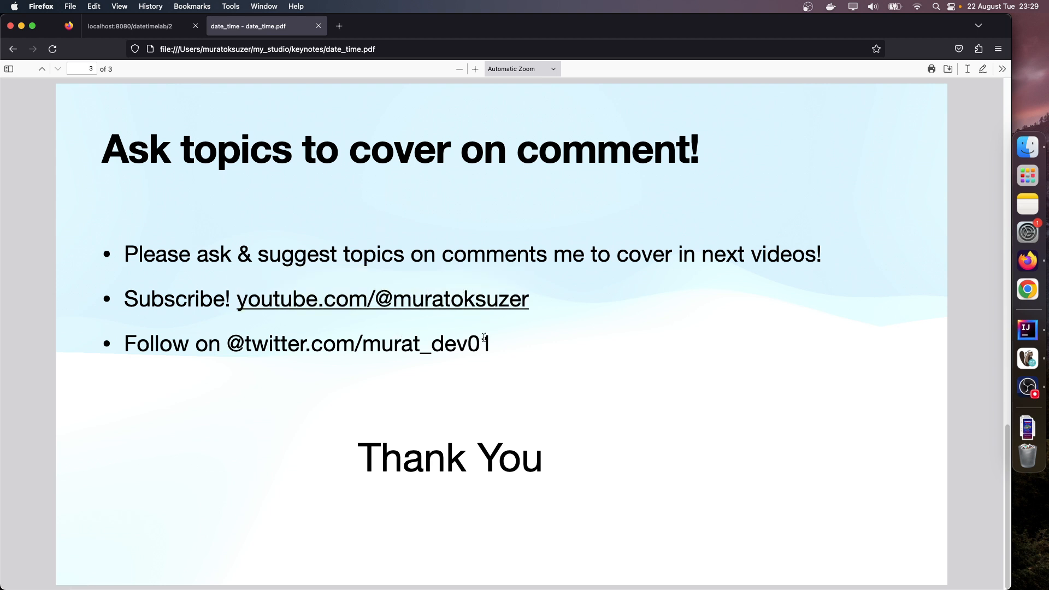
{"action": "mouse_move", "coordinate": [510, 349]}
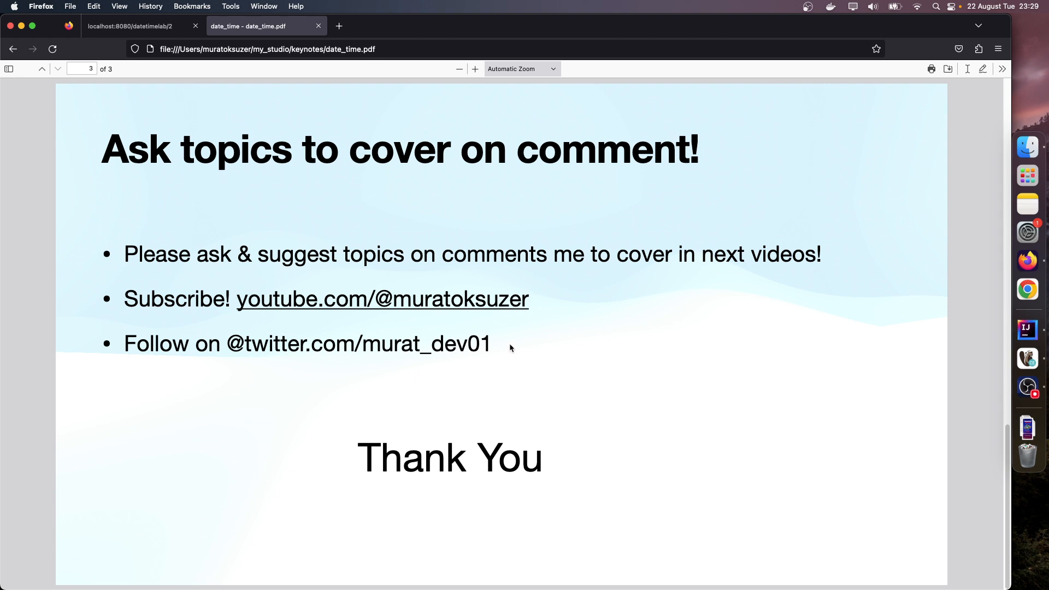